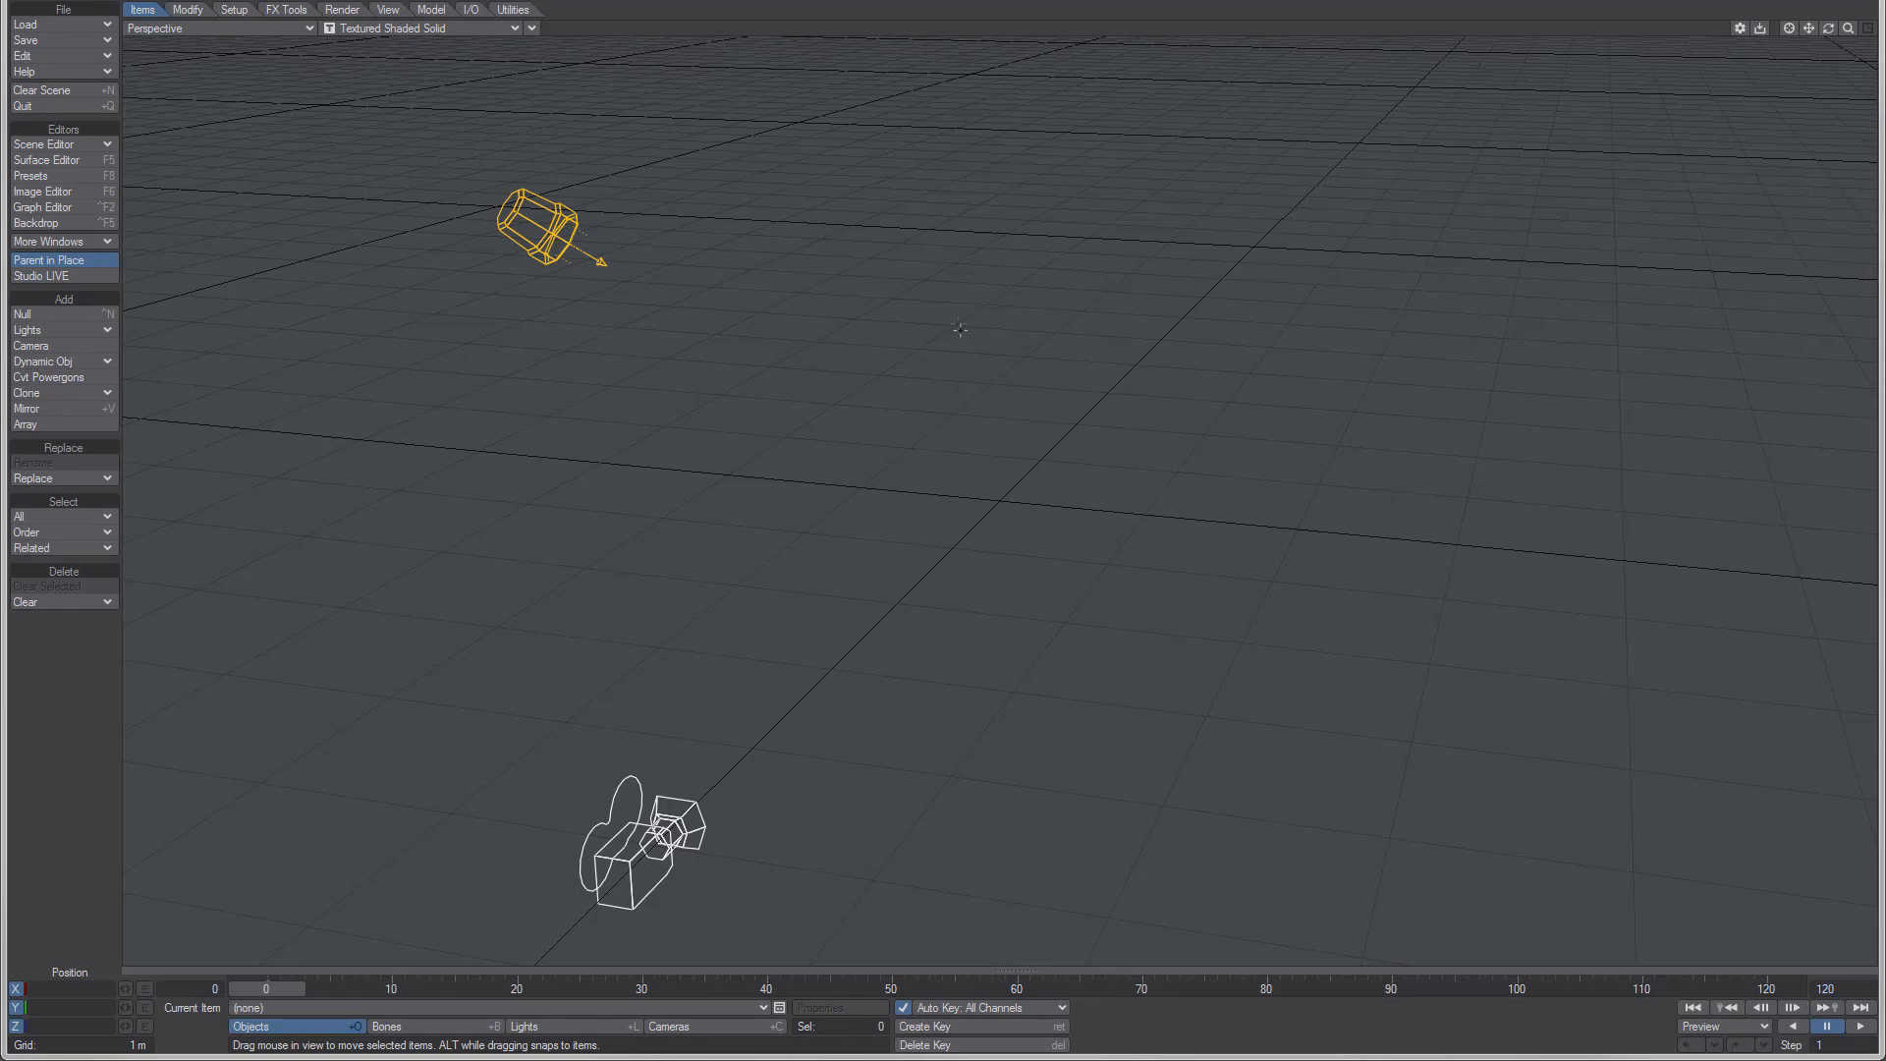
Step: Bring up the Navigation Options panel from the Edit menu
{"action": "left_click", "coordinate": [24, 55]}
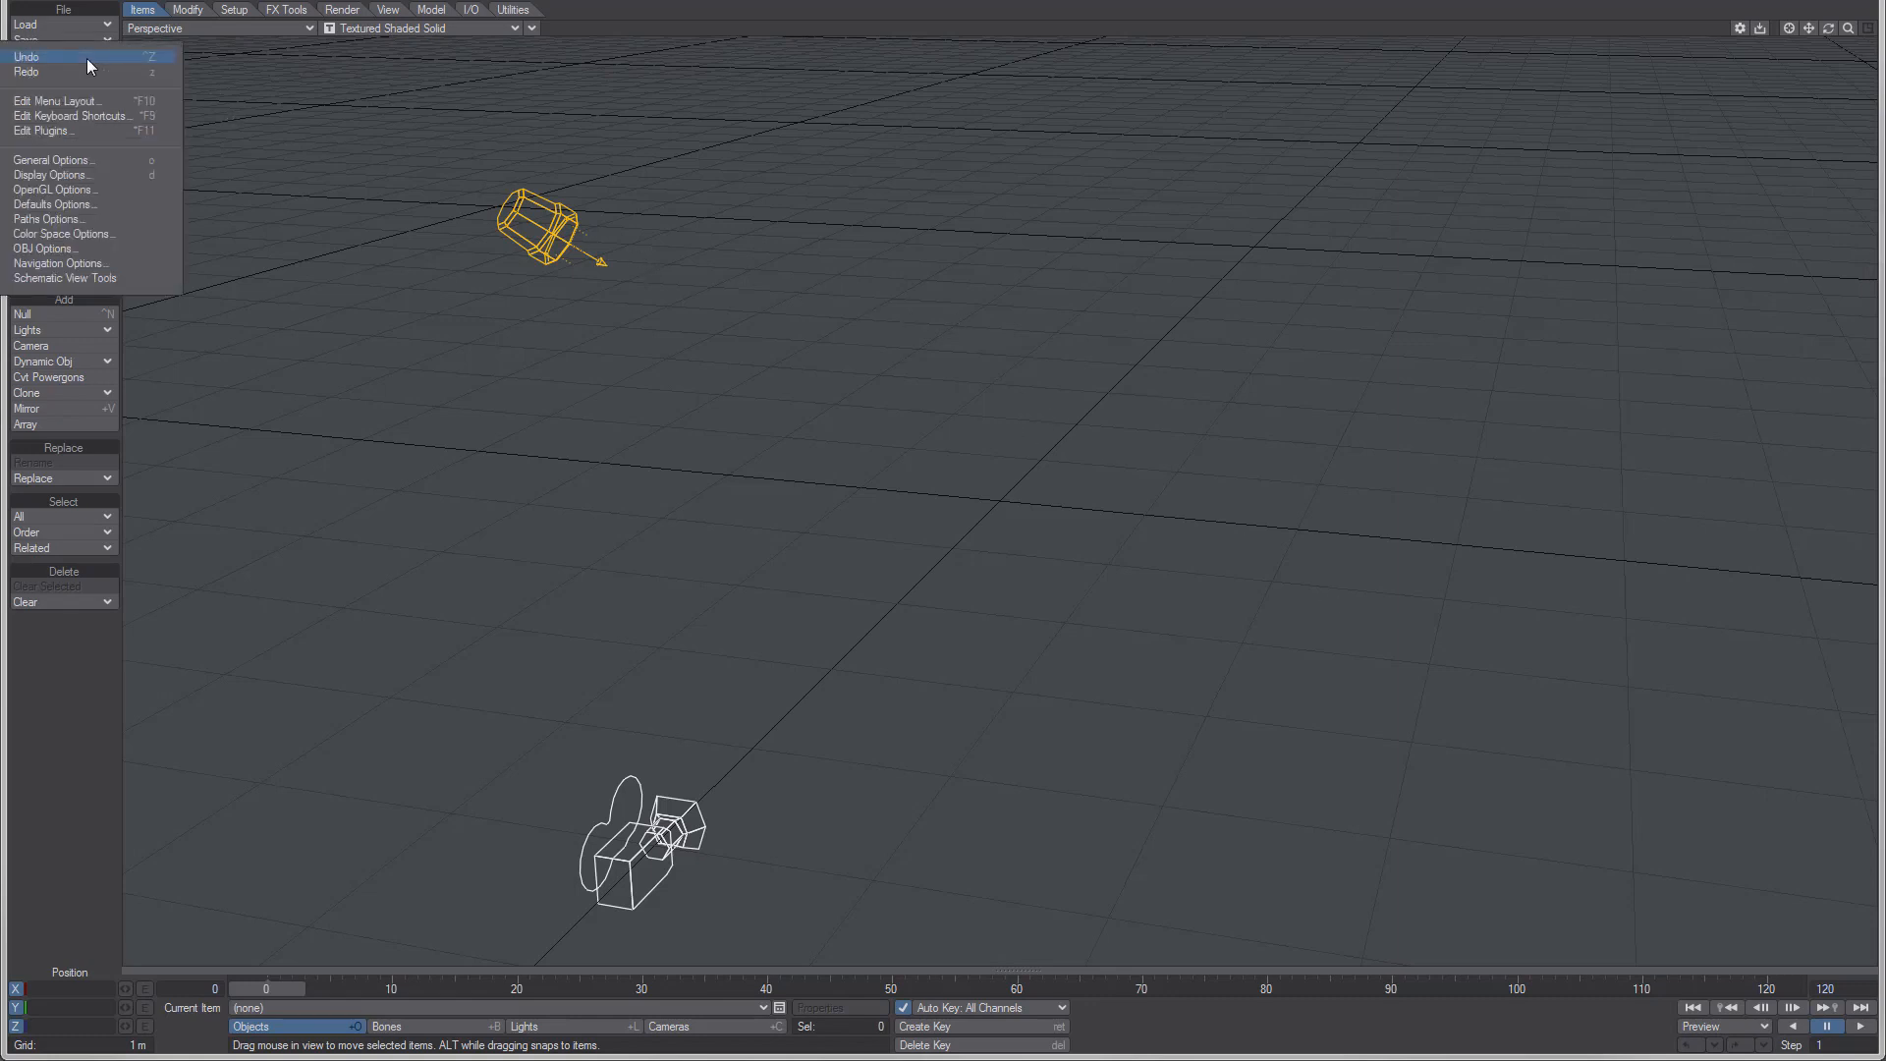
{"action": "mouse_move", "coordinate": [96, 264]}
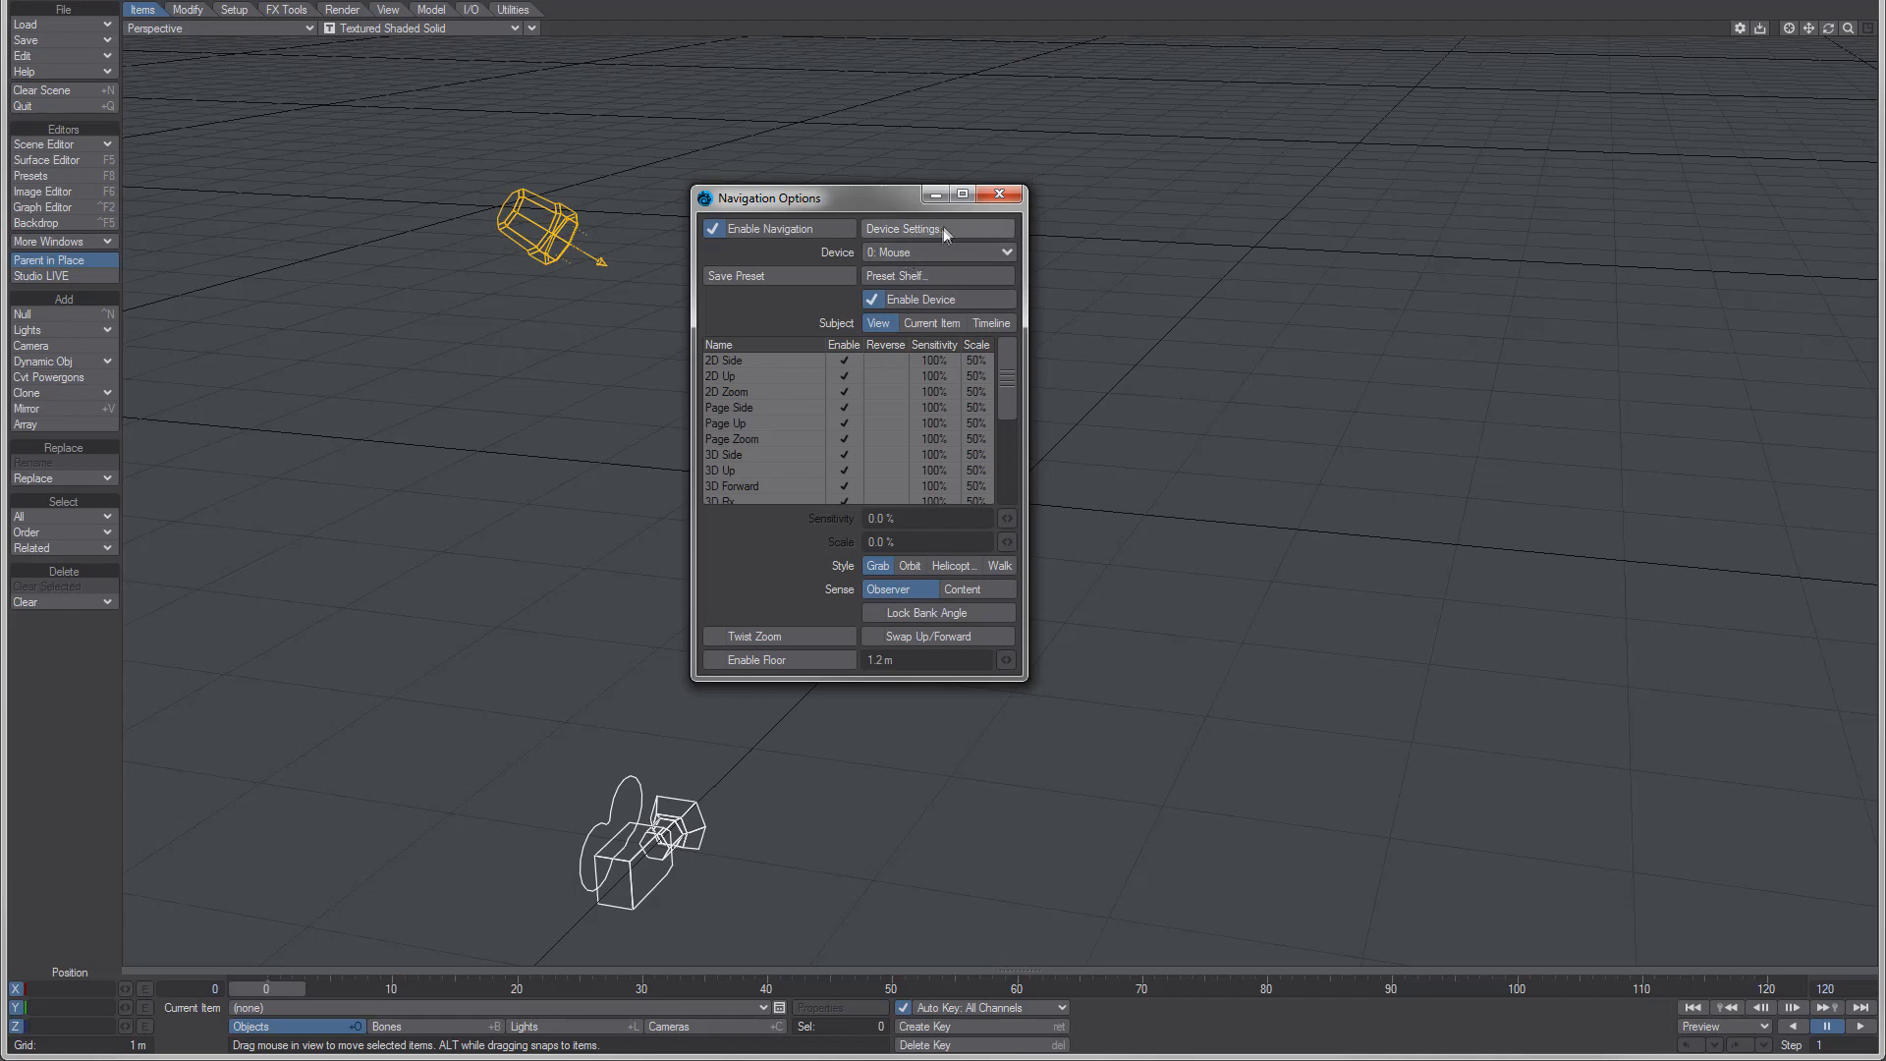
Step: In Mouse Device Settings, map Extra Button 1 Up to Toggle MKB Navigation
{"action": "left_click", "coordinate": [902, 228]}
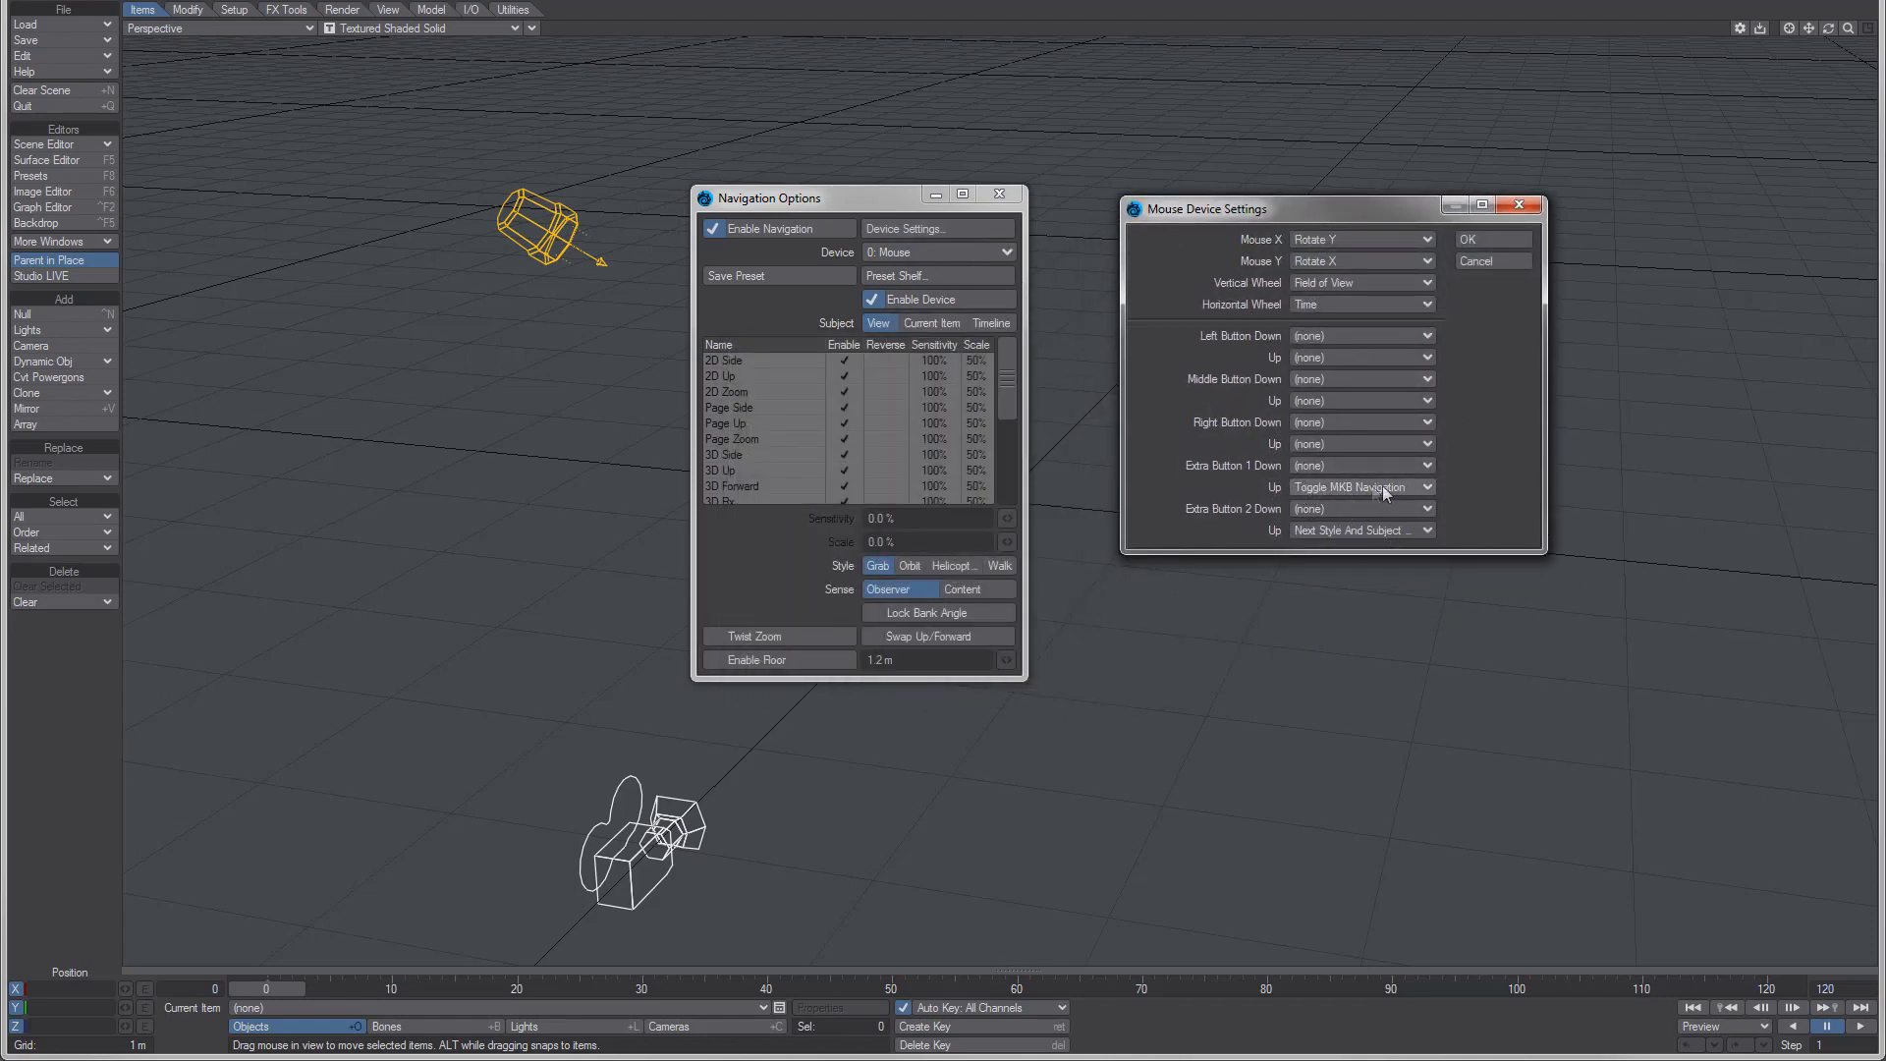
{"action": "mouse_move", "coordinate": [1383, 510]}
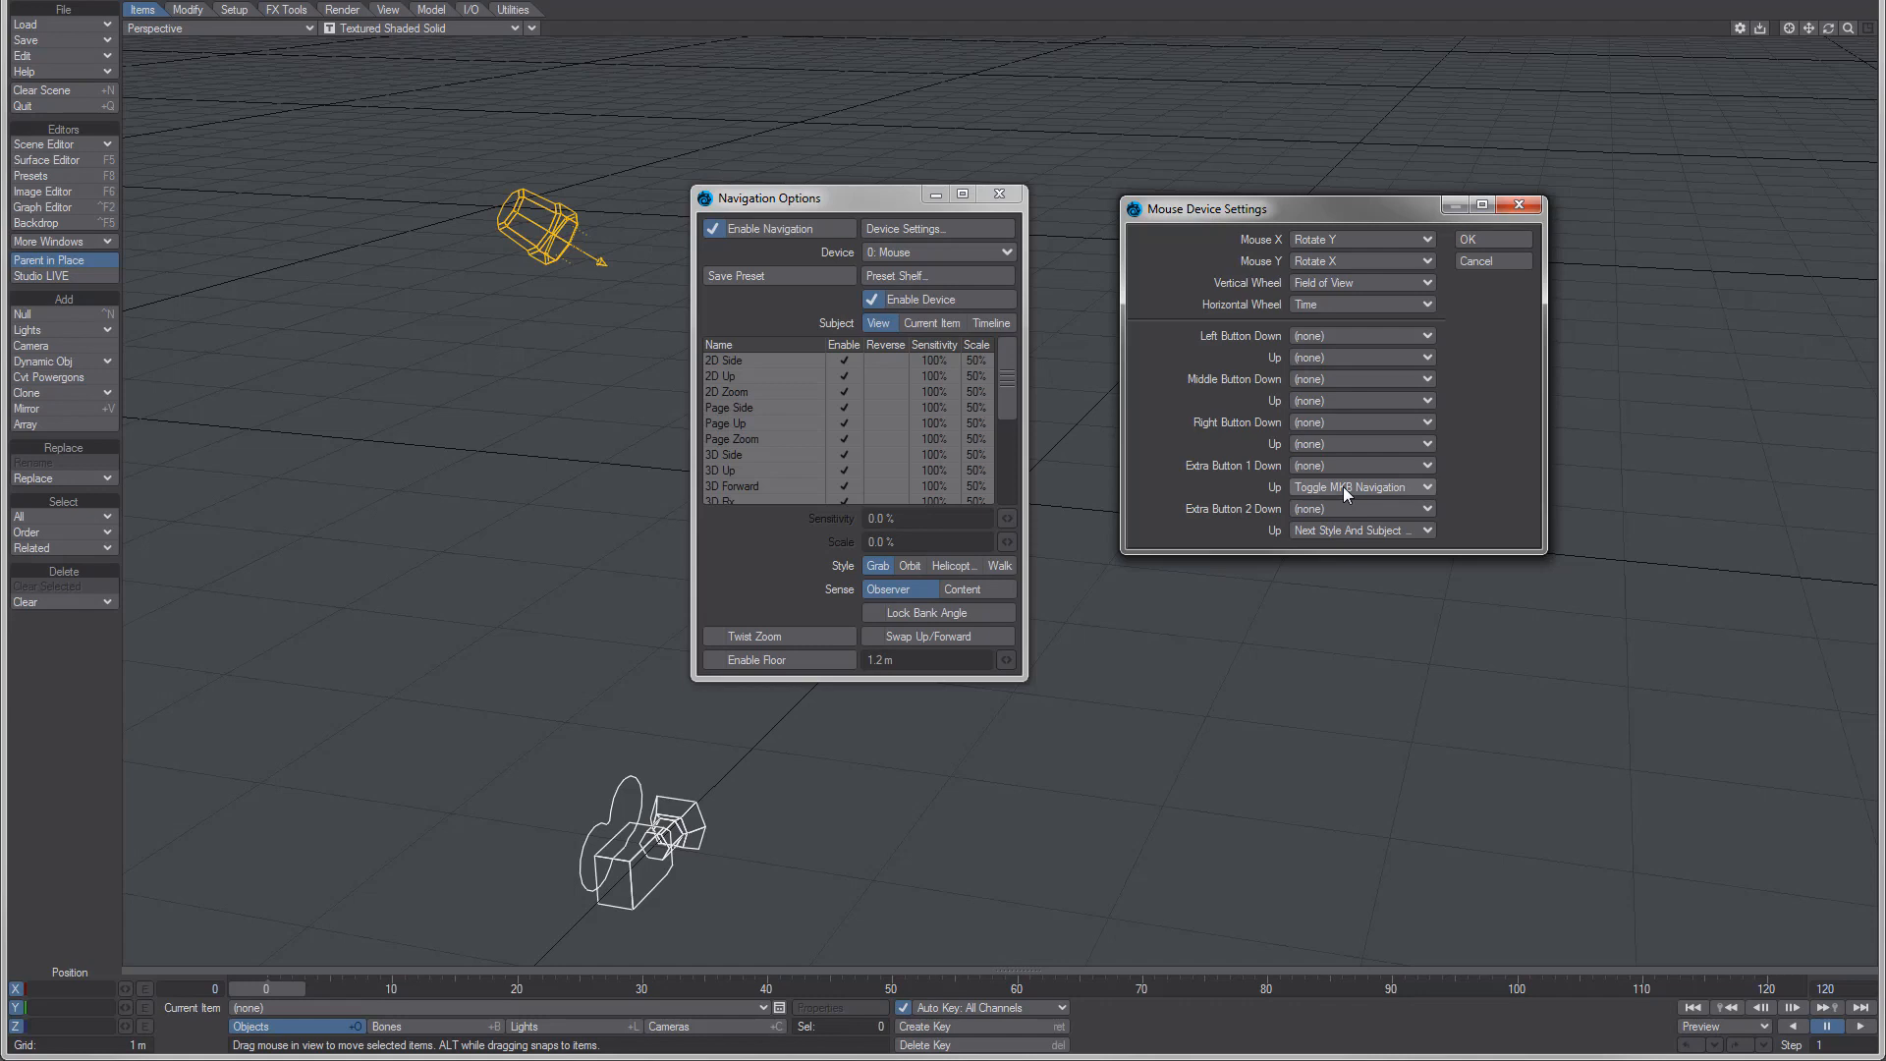
{"action": "mouse_move", "coordinate": [1344, 492]}
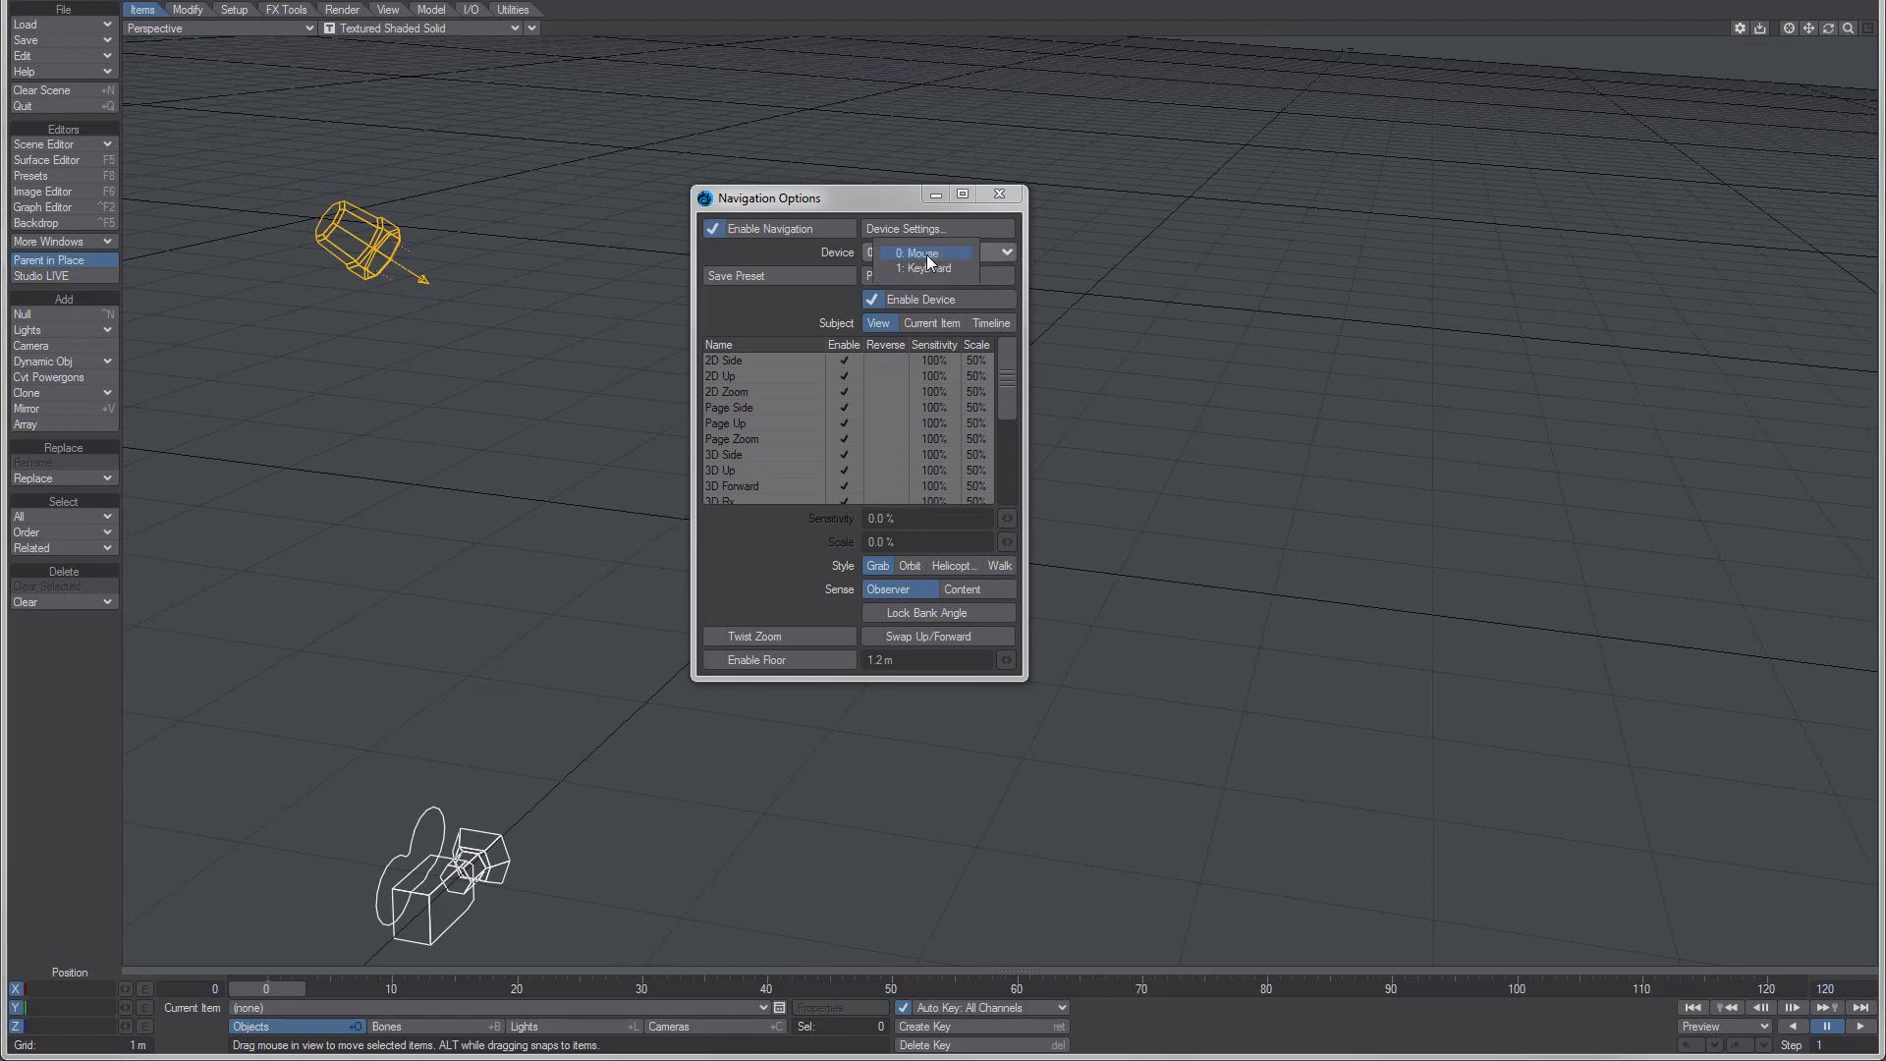
Step: Set Device to 1: Keyboard and accept its key assignments, X toggling MKB Navigation
{"action": "left_click", "coordinate": [922, 269]}
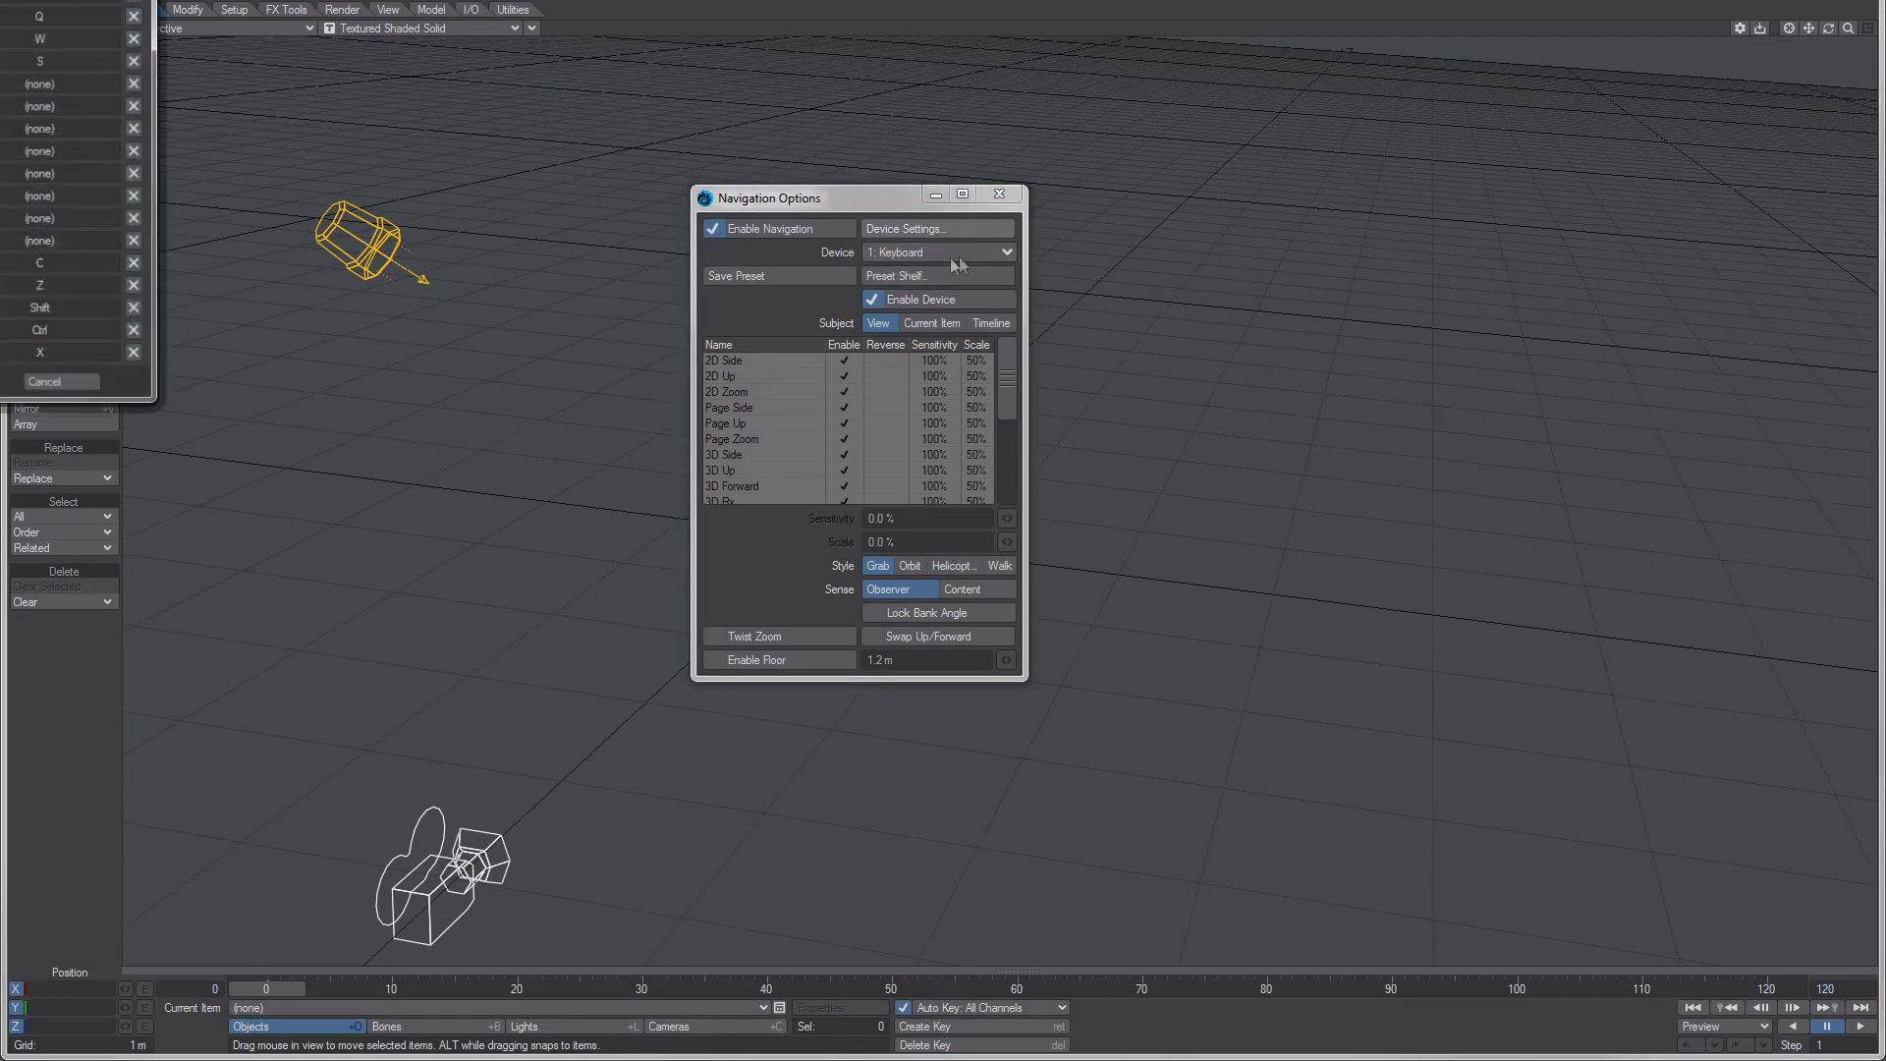
{"action": "left_click", "coordinate": [908, 228]}
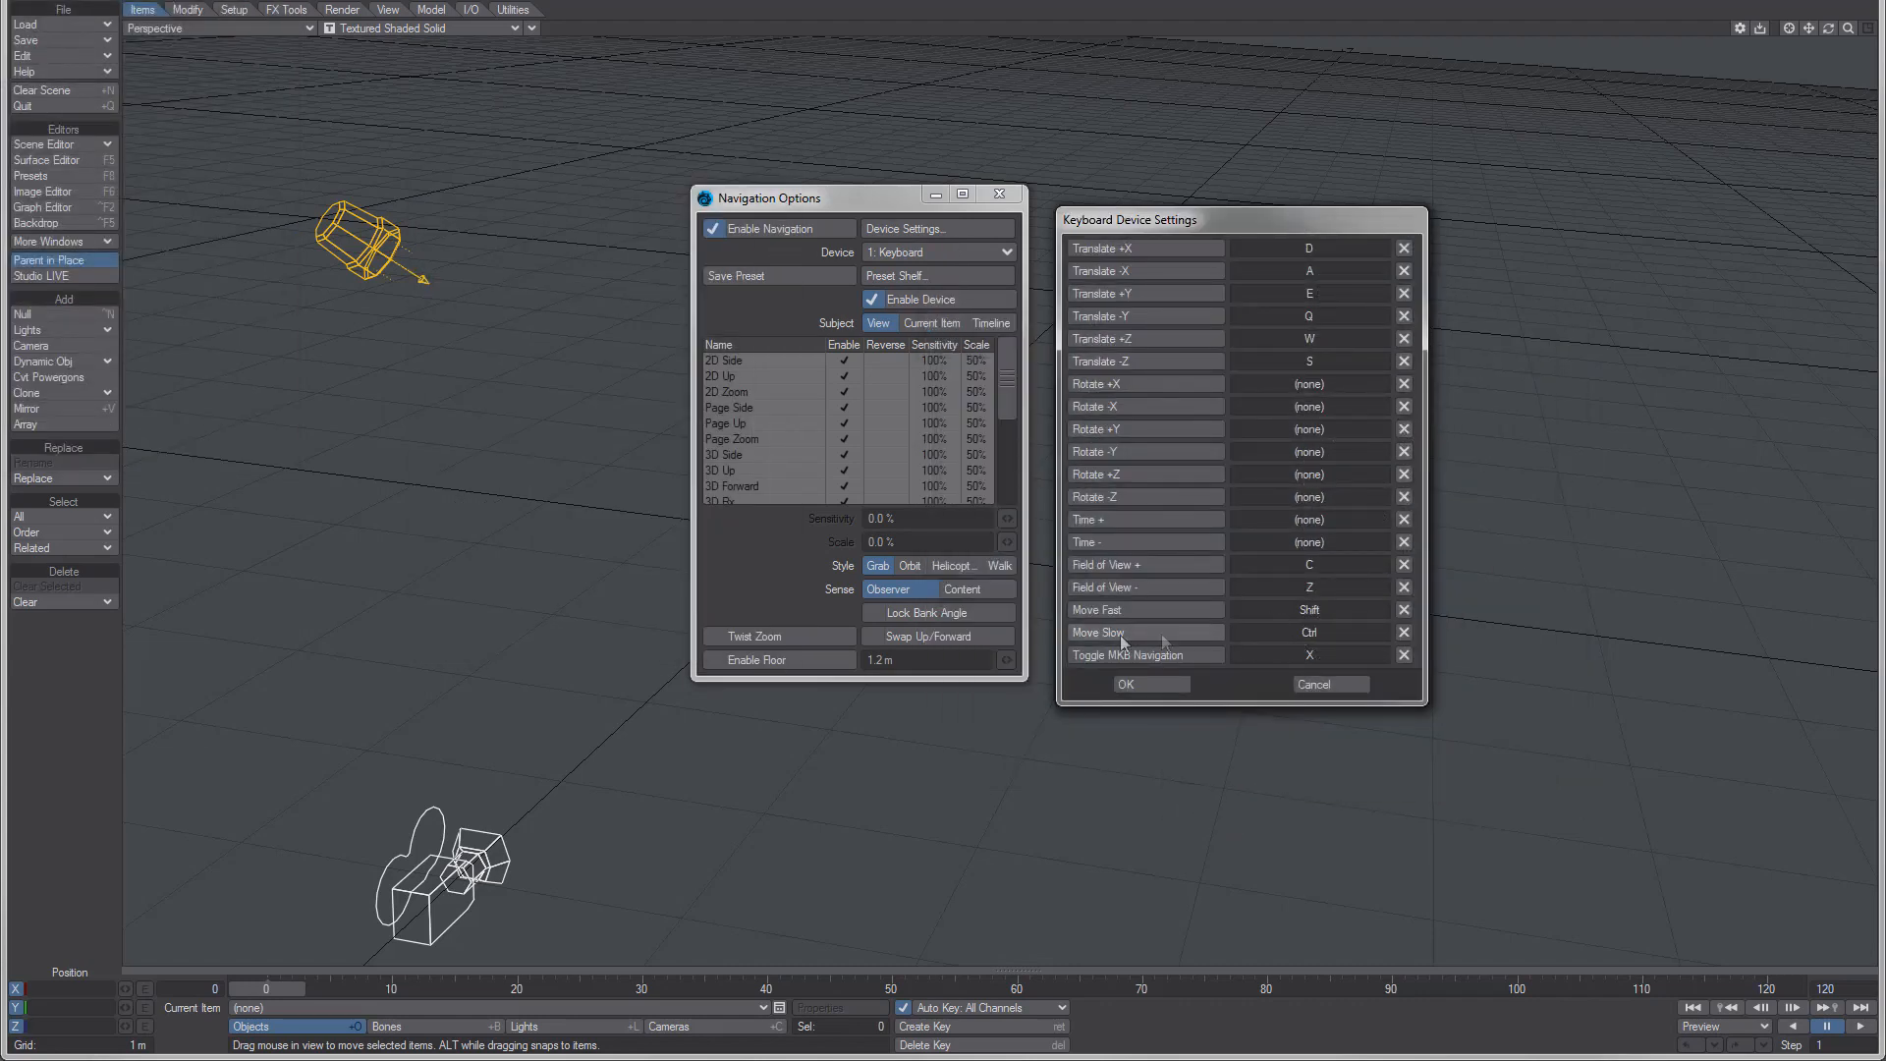
{"action": "mouse_move", "coordinate": [1285, 761]}
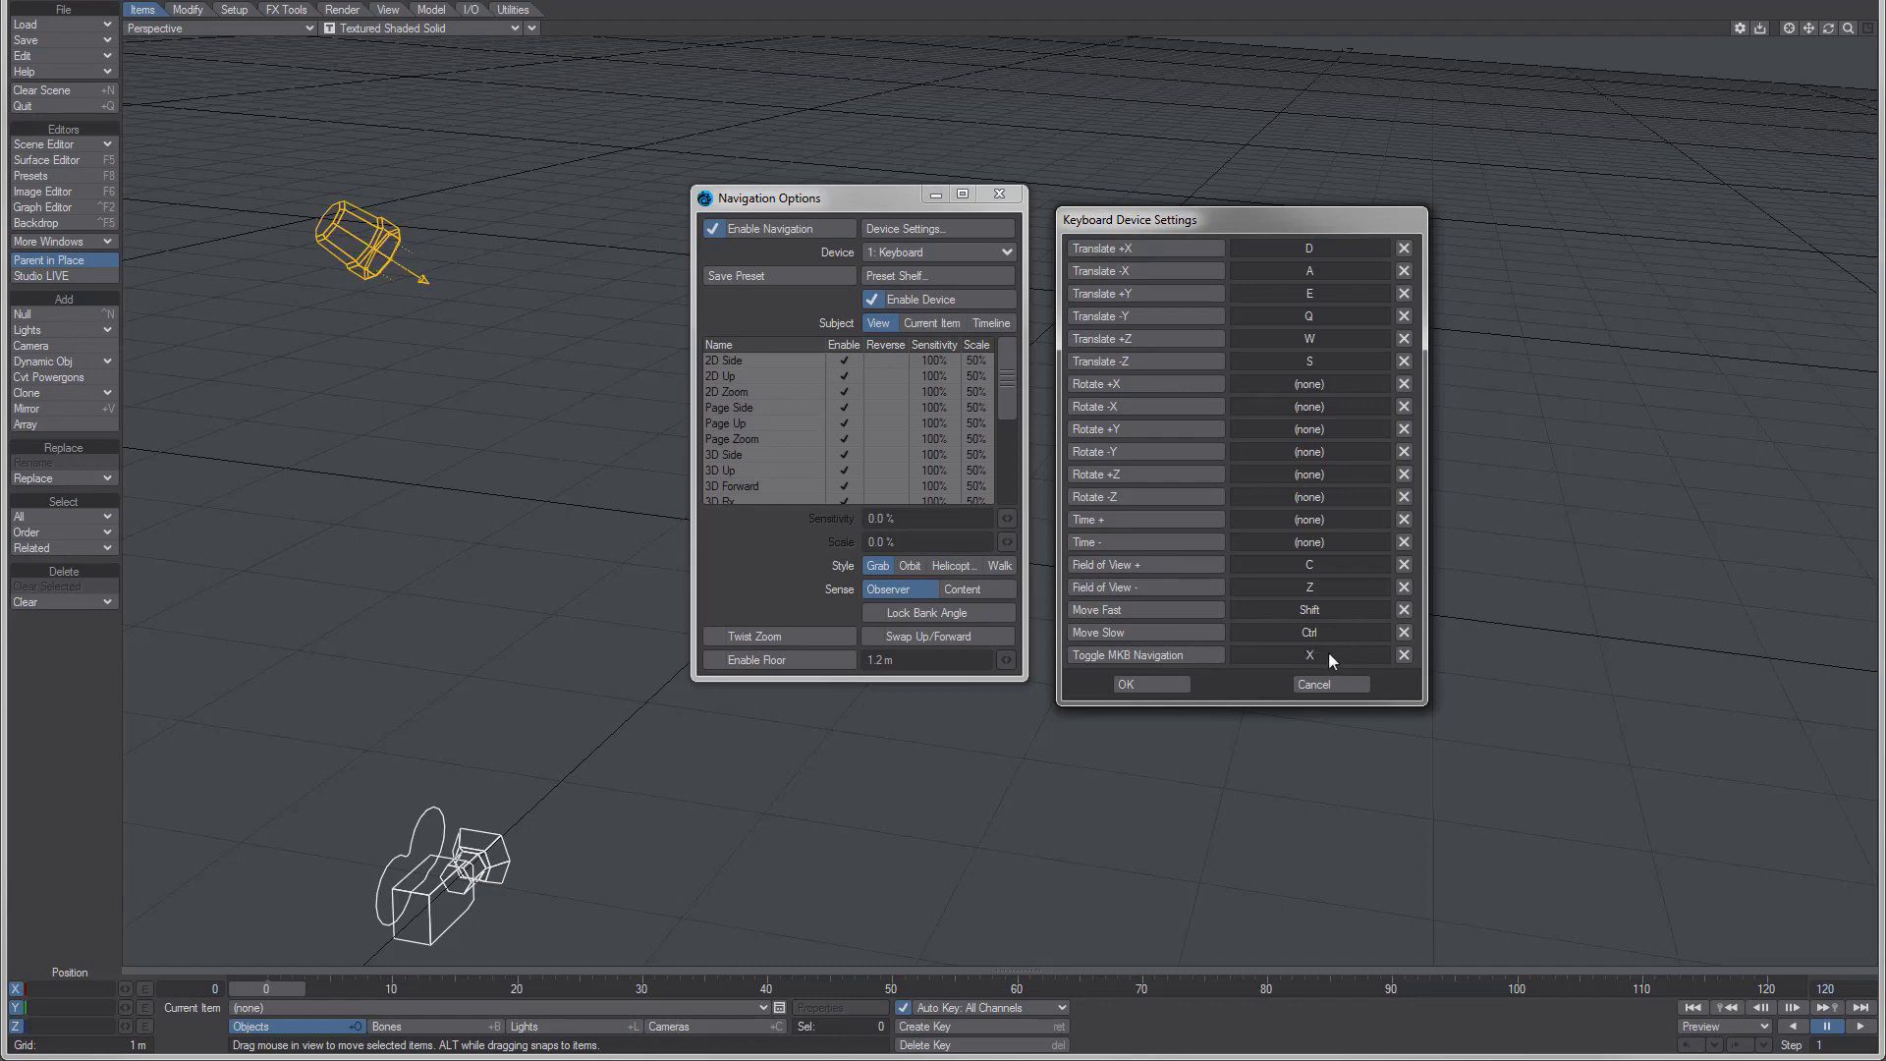
{"action": "mouse_move", "coordinate": [1320, 666]}
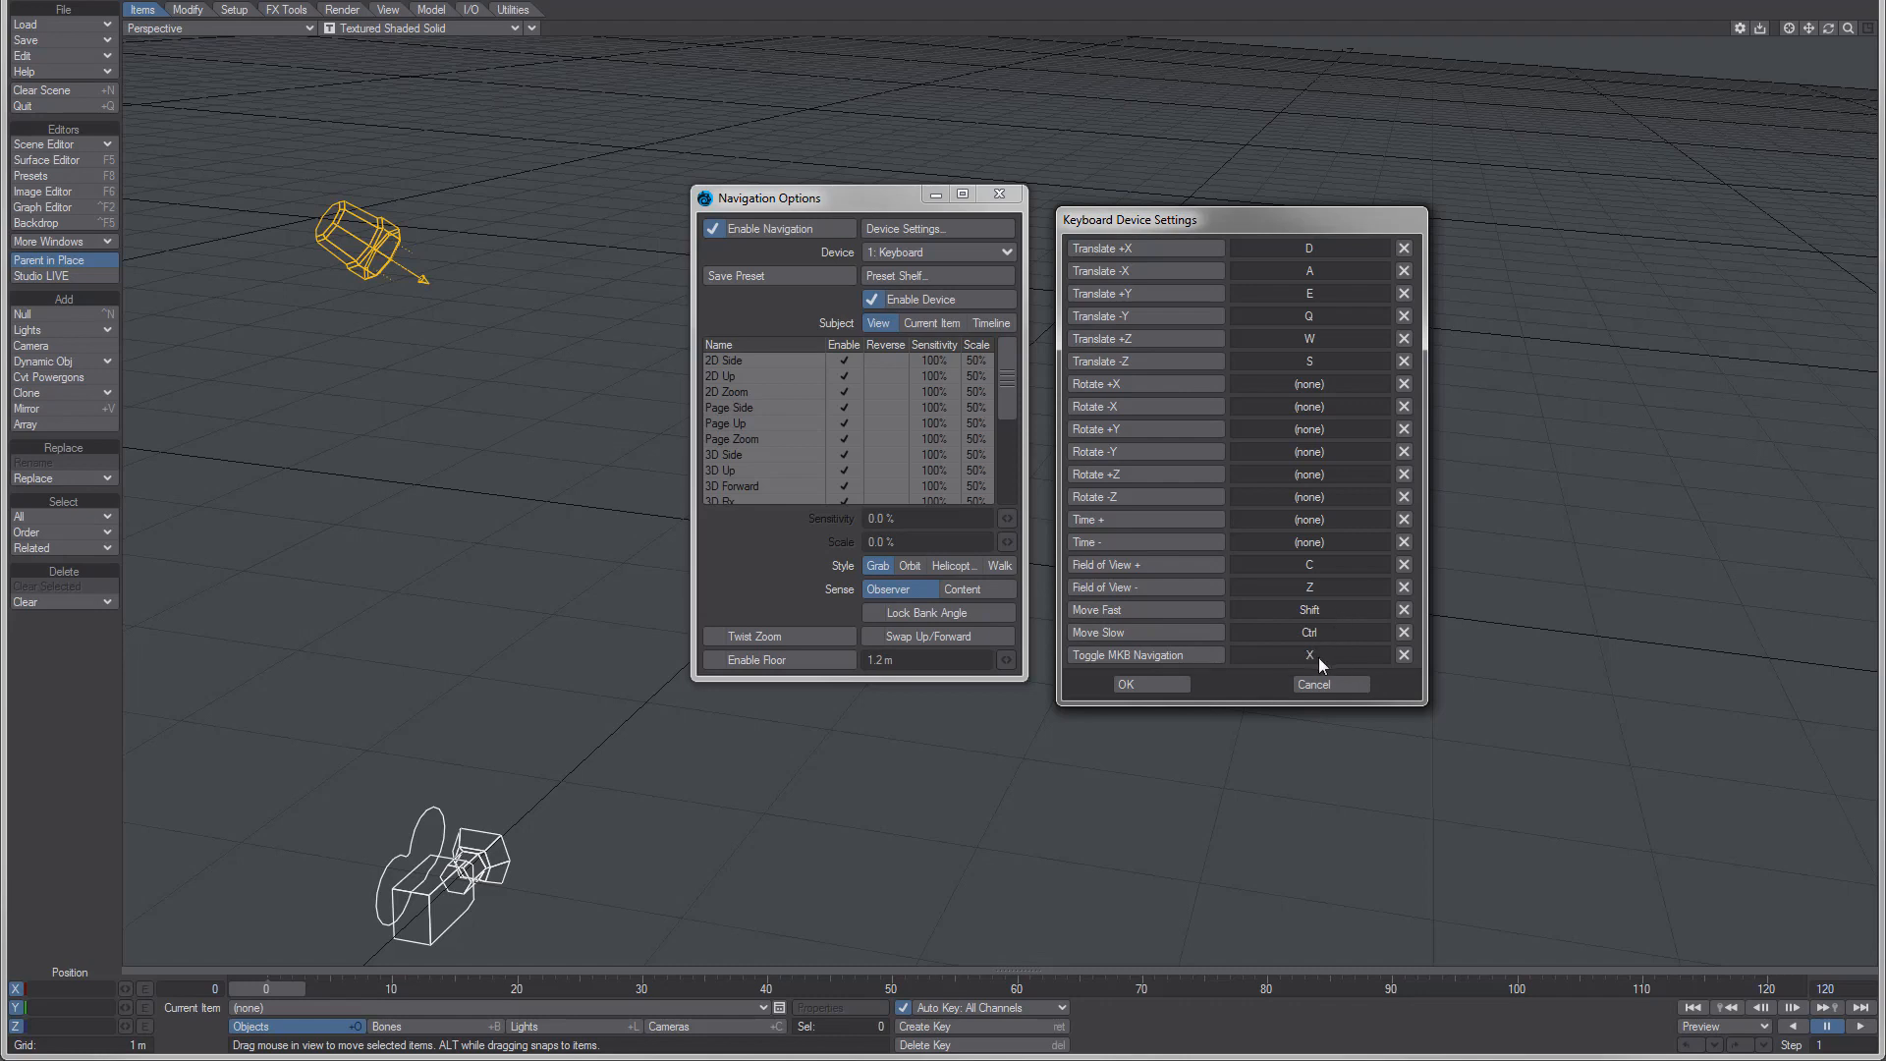
{"action": "mouse_move", "coordinate": [1334, 658]}
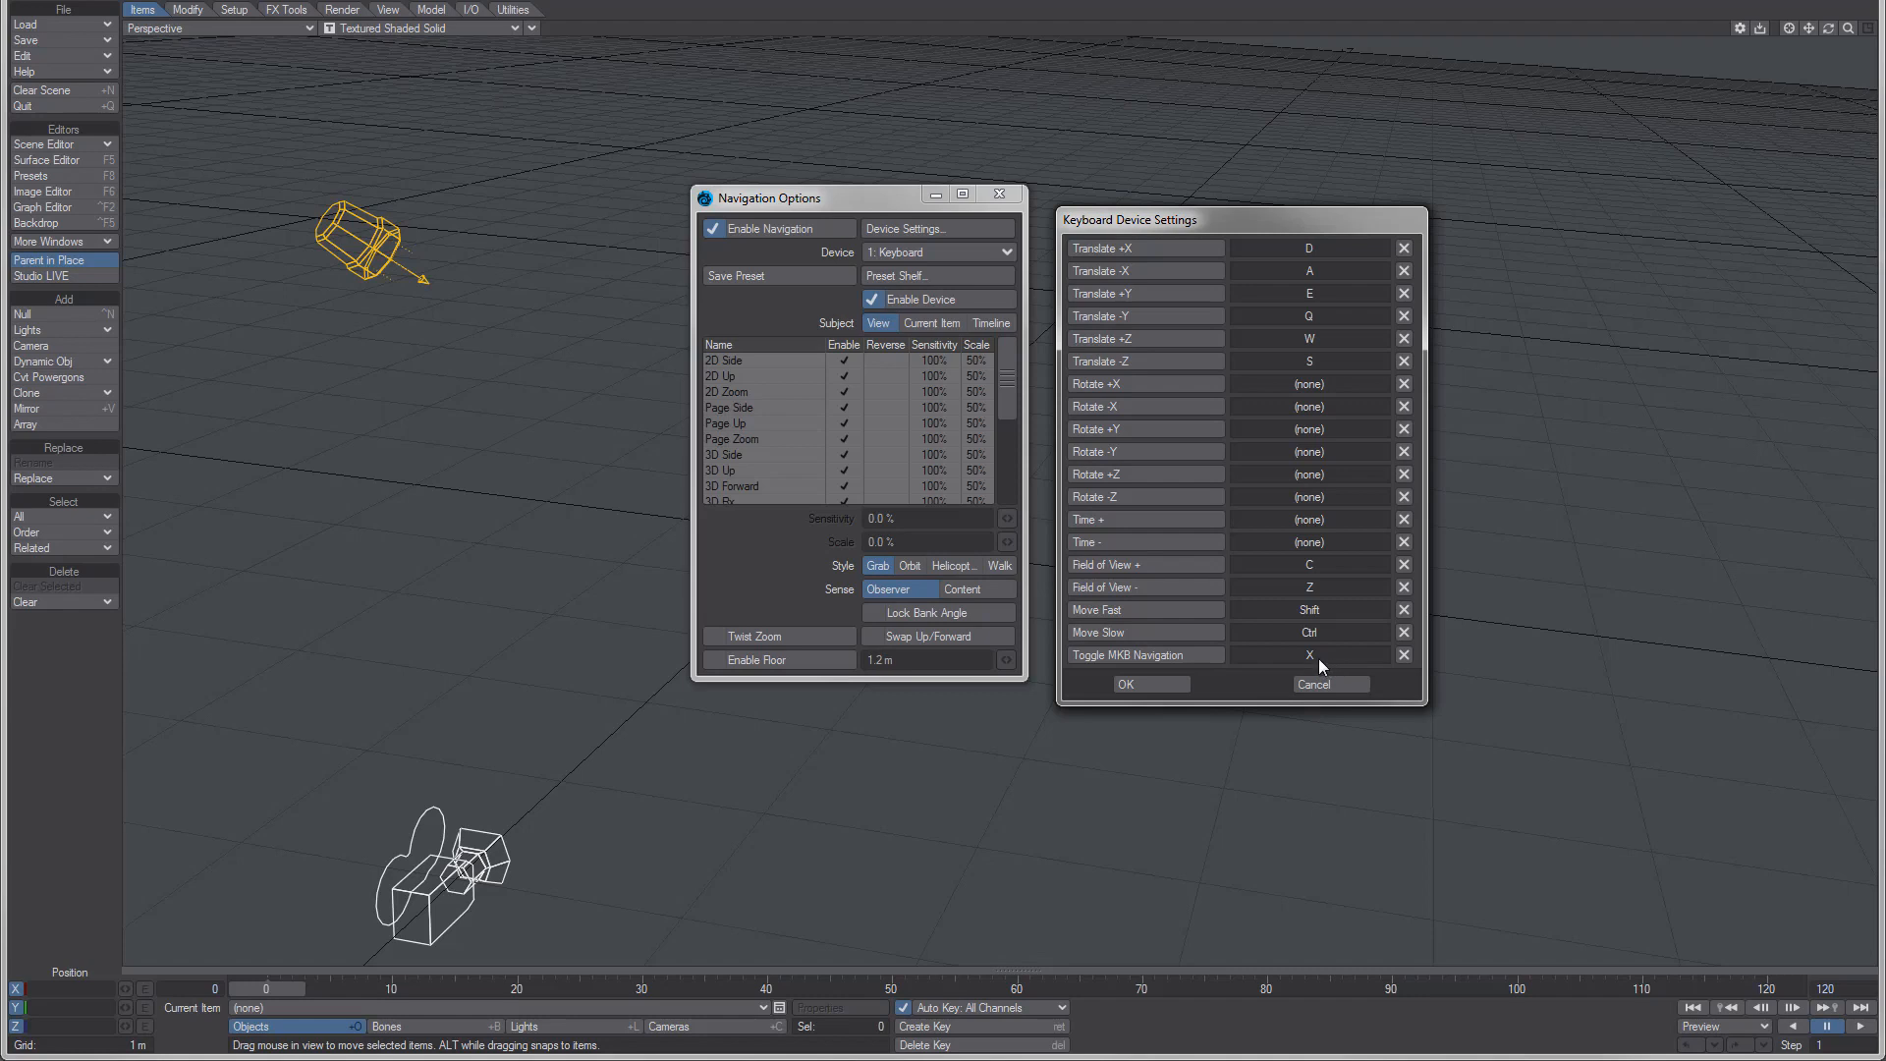
{"action": "mouse_move", "coordinate": [1246, 662]}
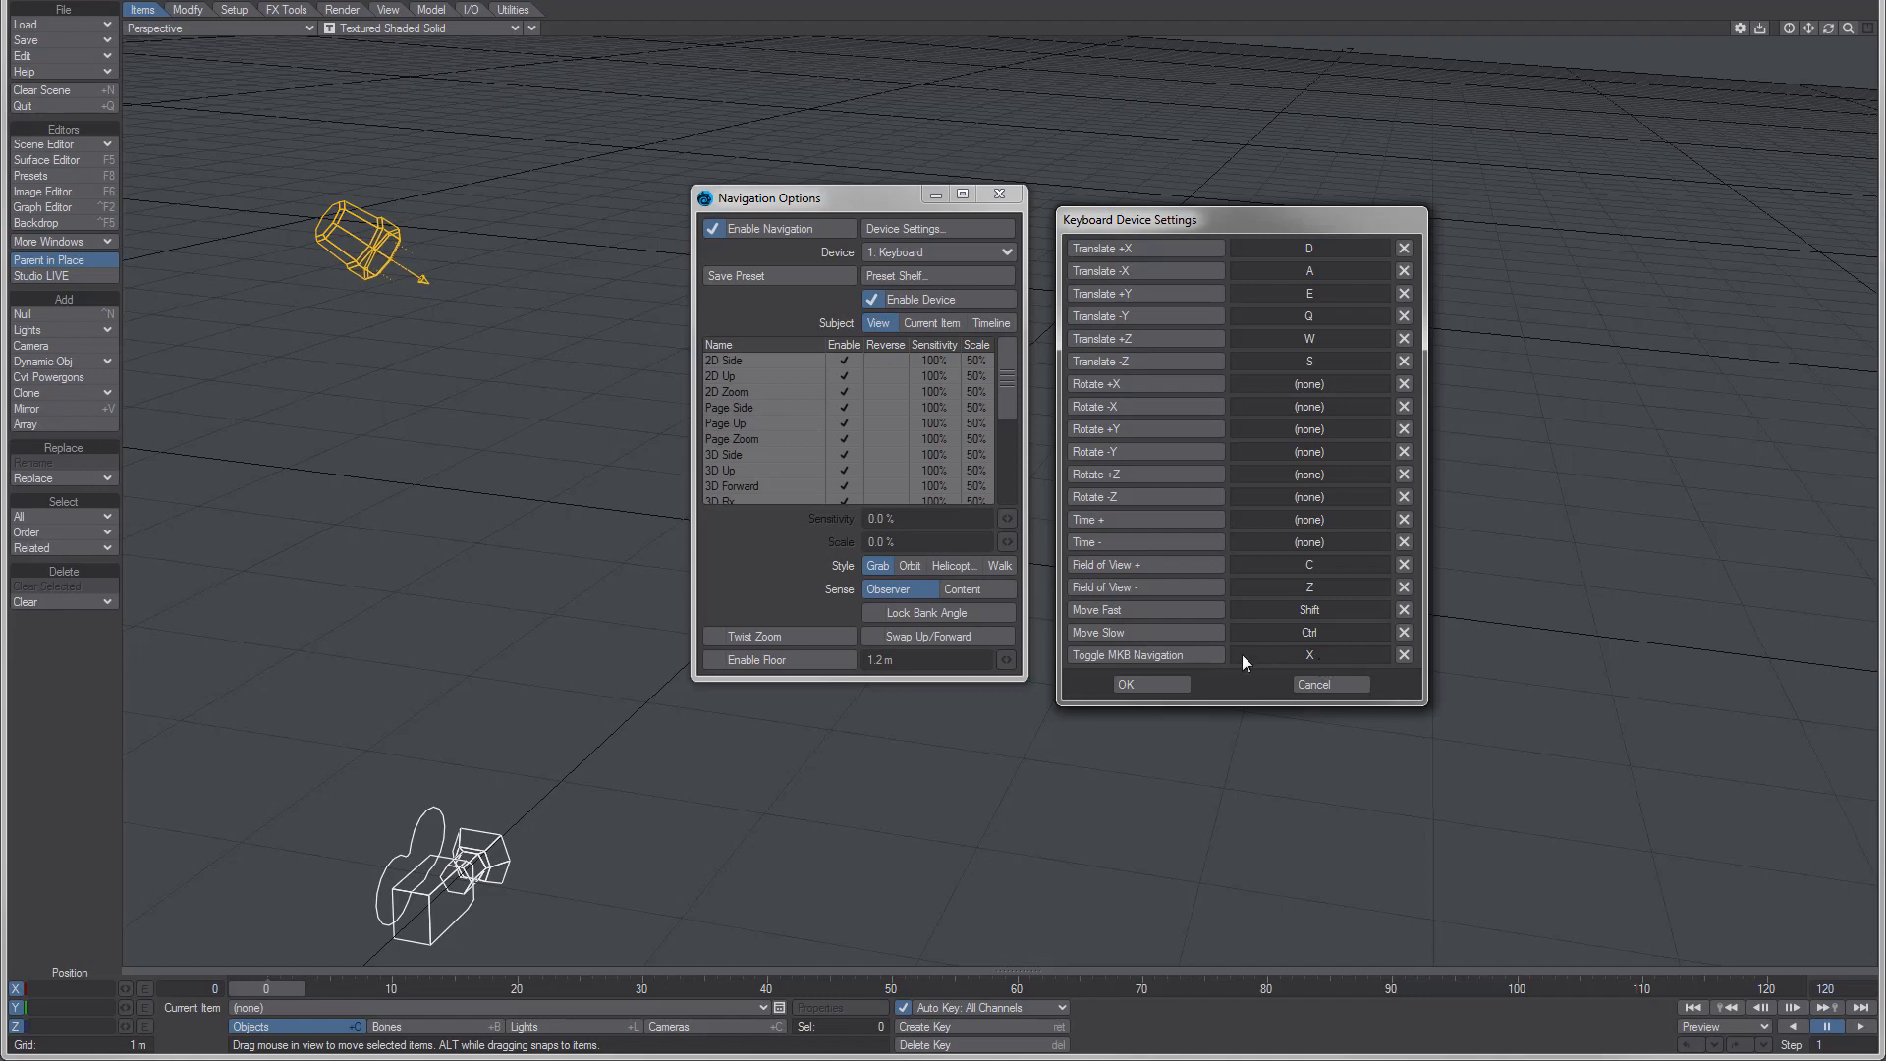
{"action": "mouse_move", "coordinate": [1314, 668]}
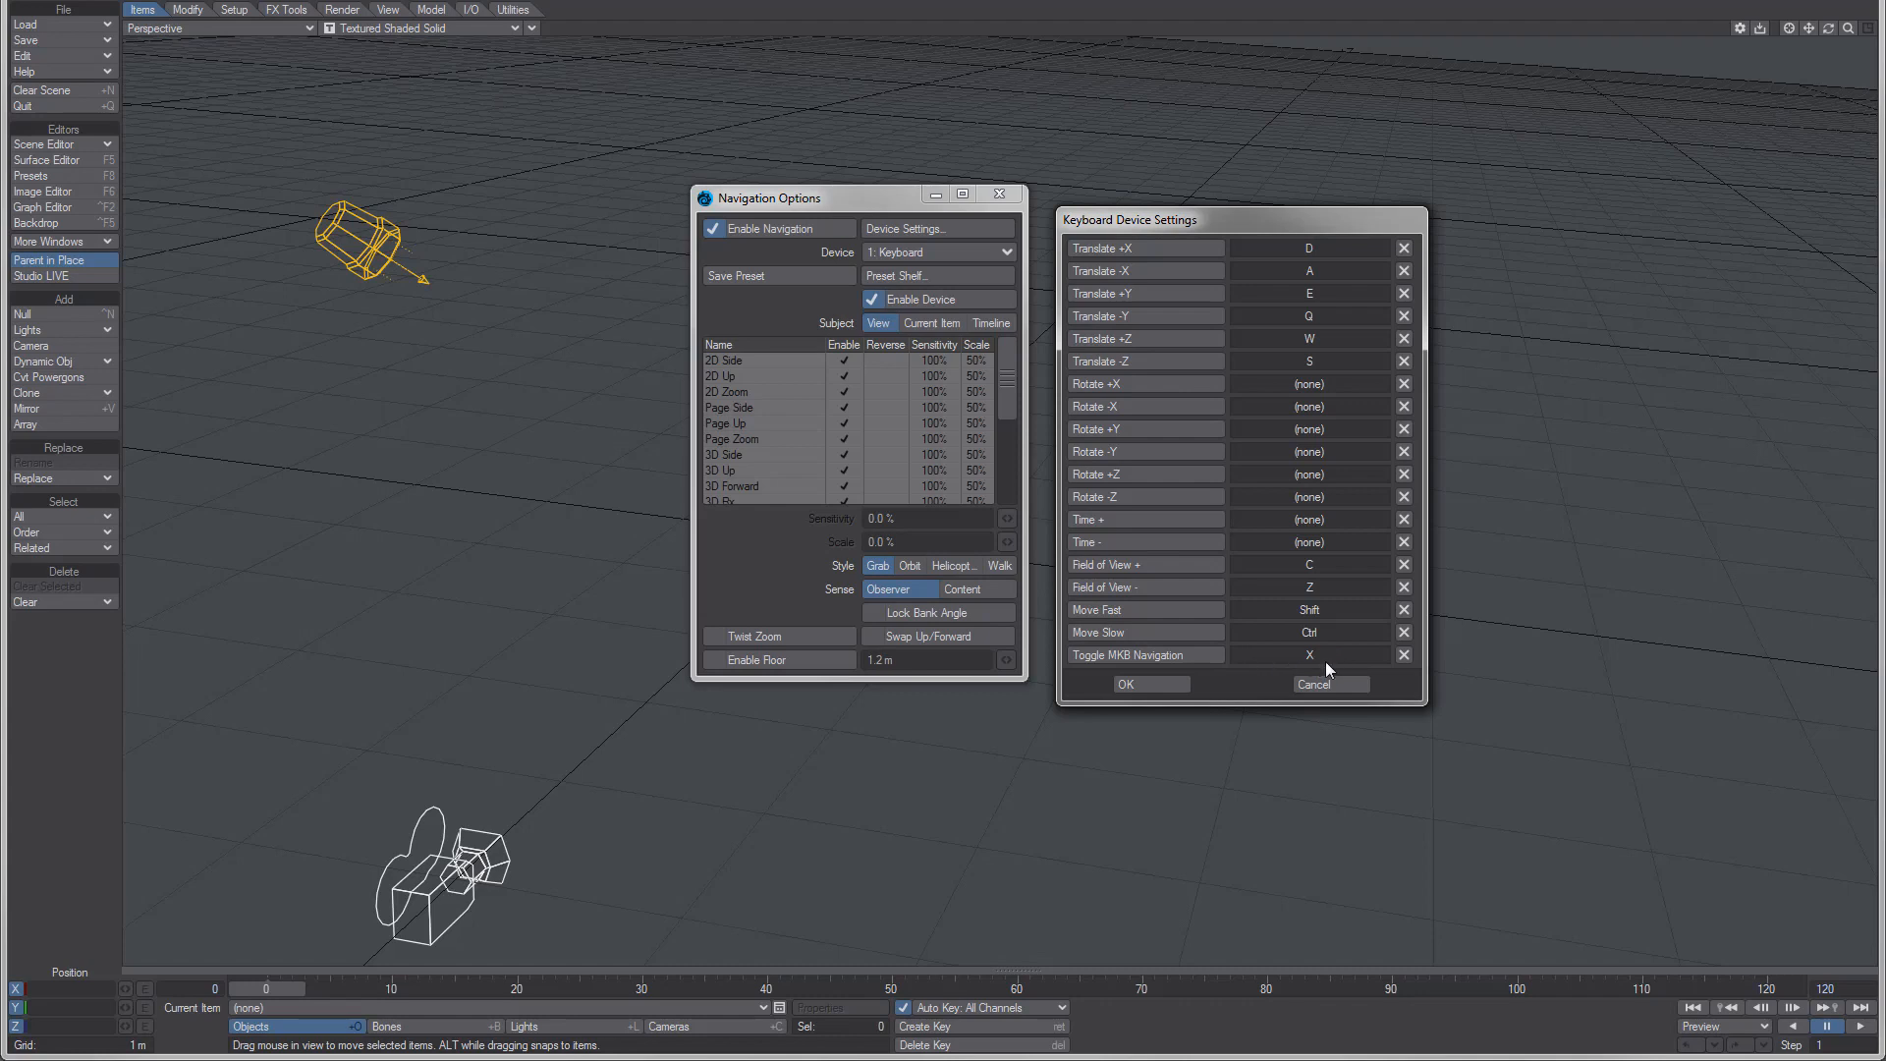
{"action": "mouse_move", "coordinate": [1326, 666]}
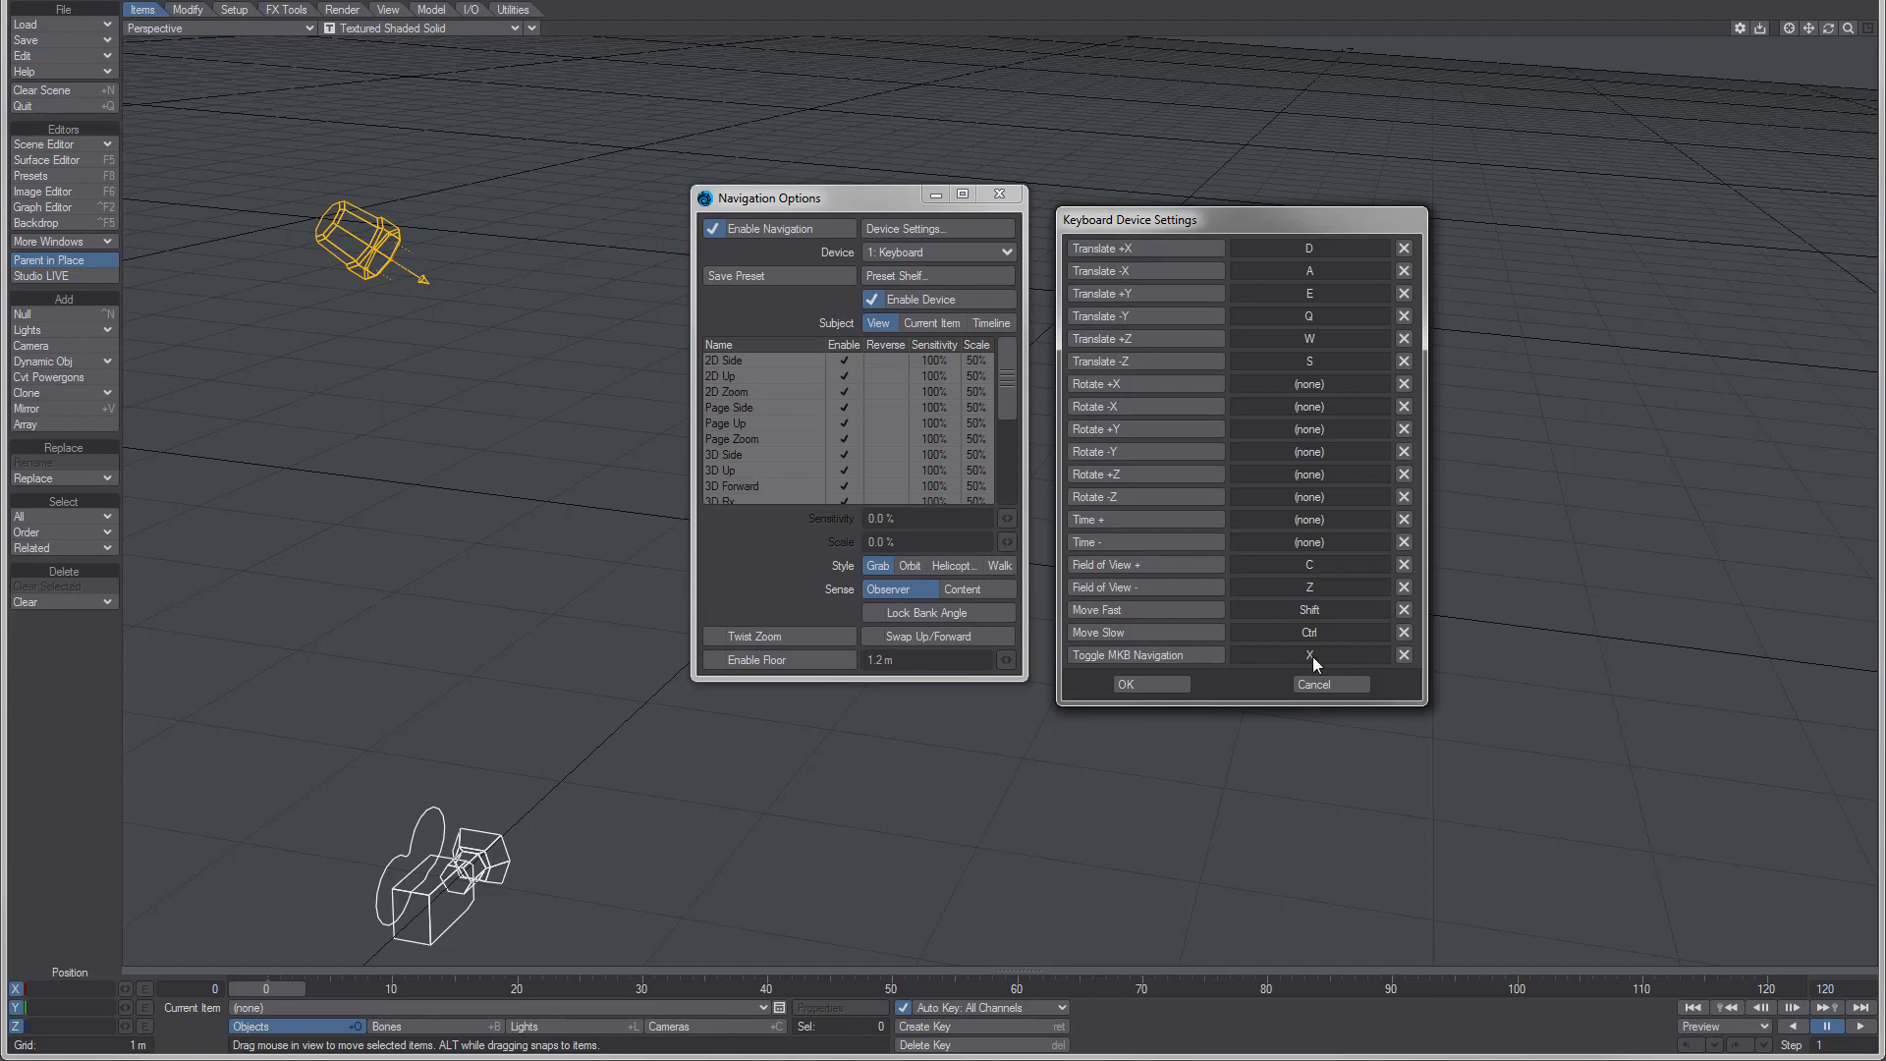
{"action": "mouse_move", "coordinate": [1236, 678]}
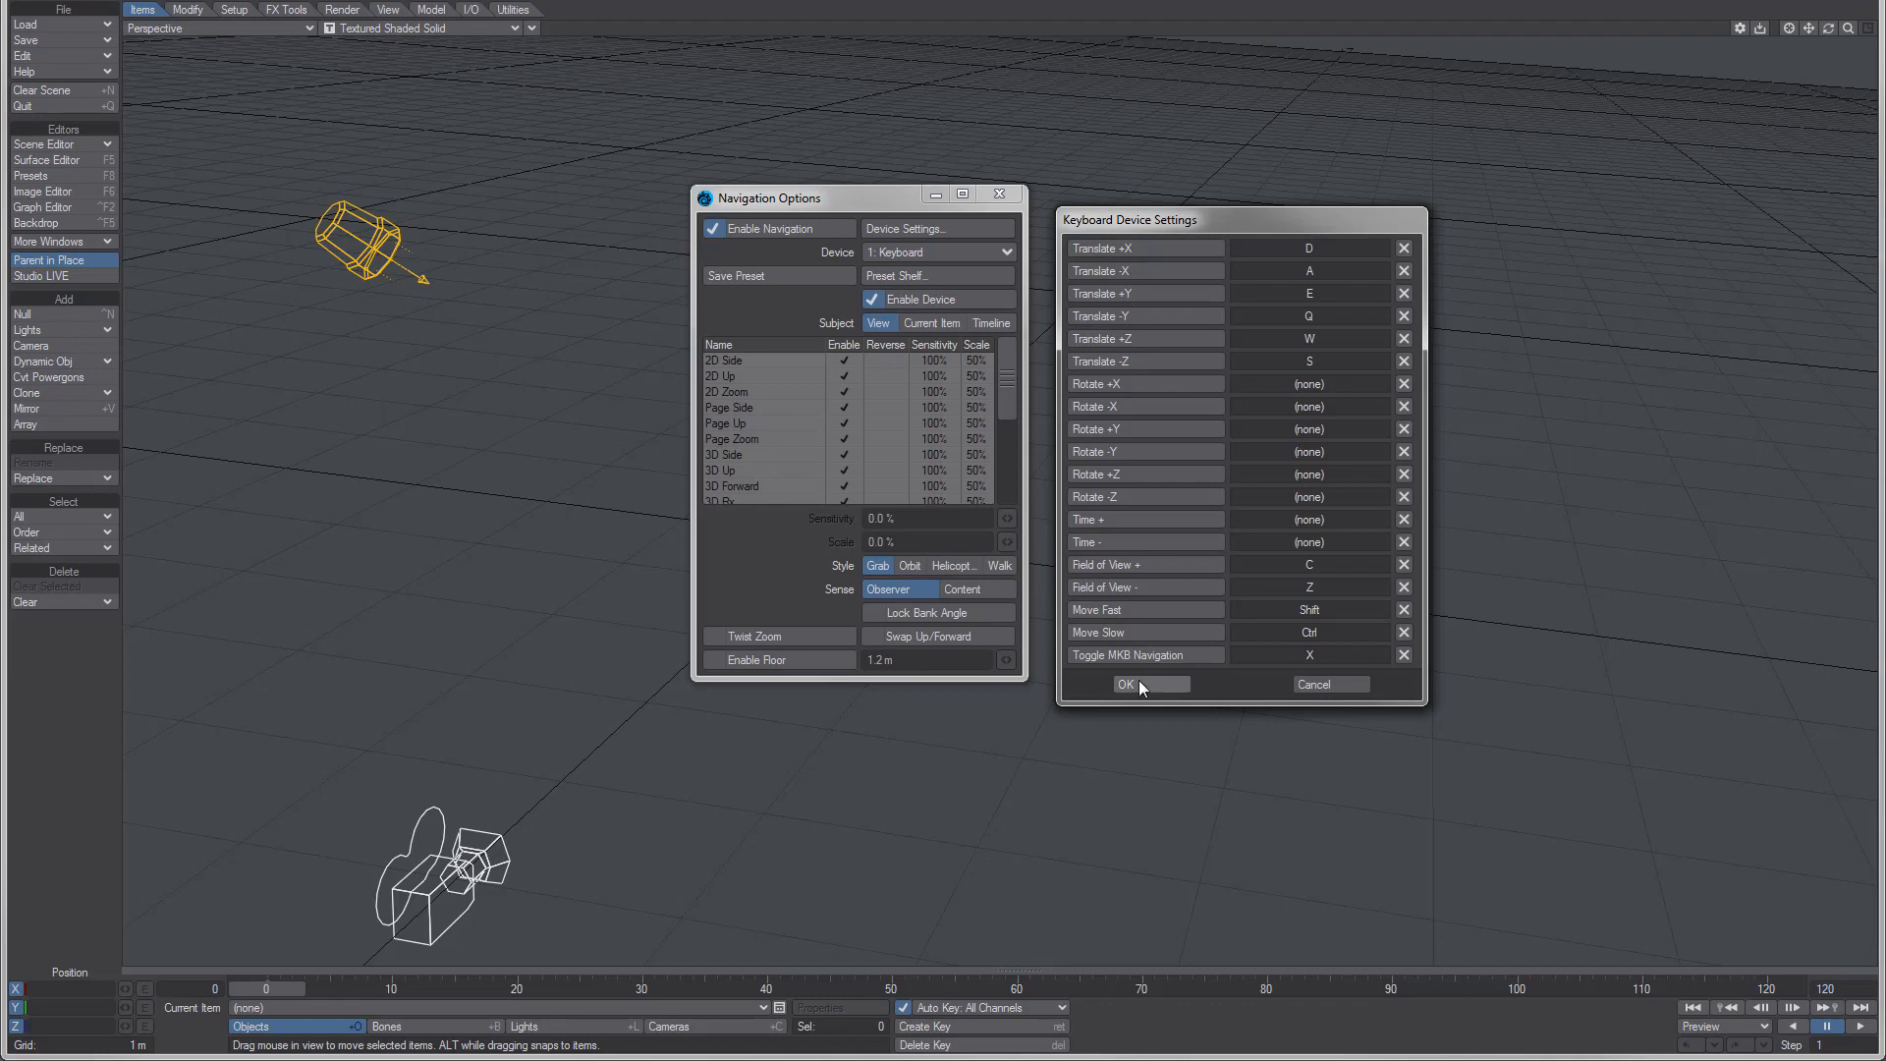
{"action": "mouse_move", "coordinate": [1305, 669]}
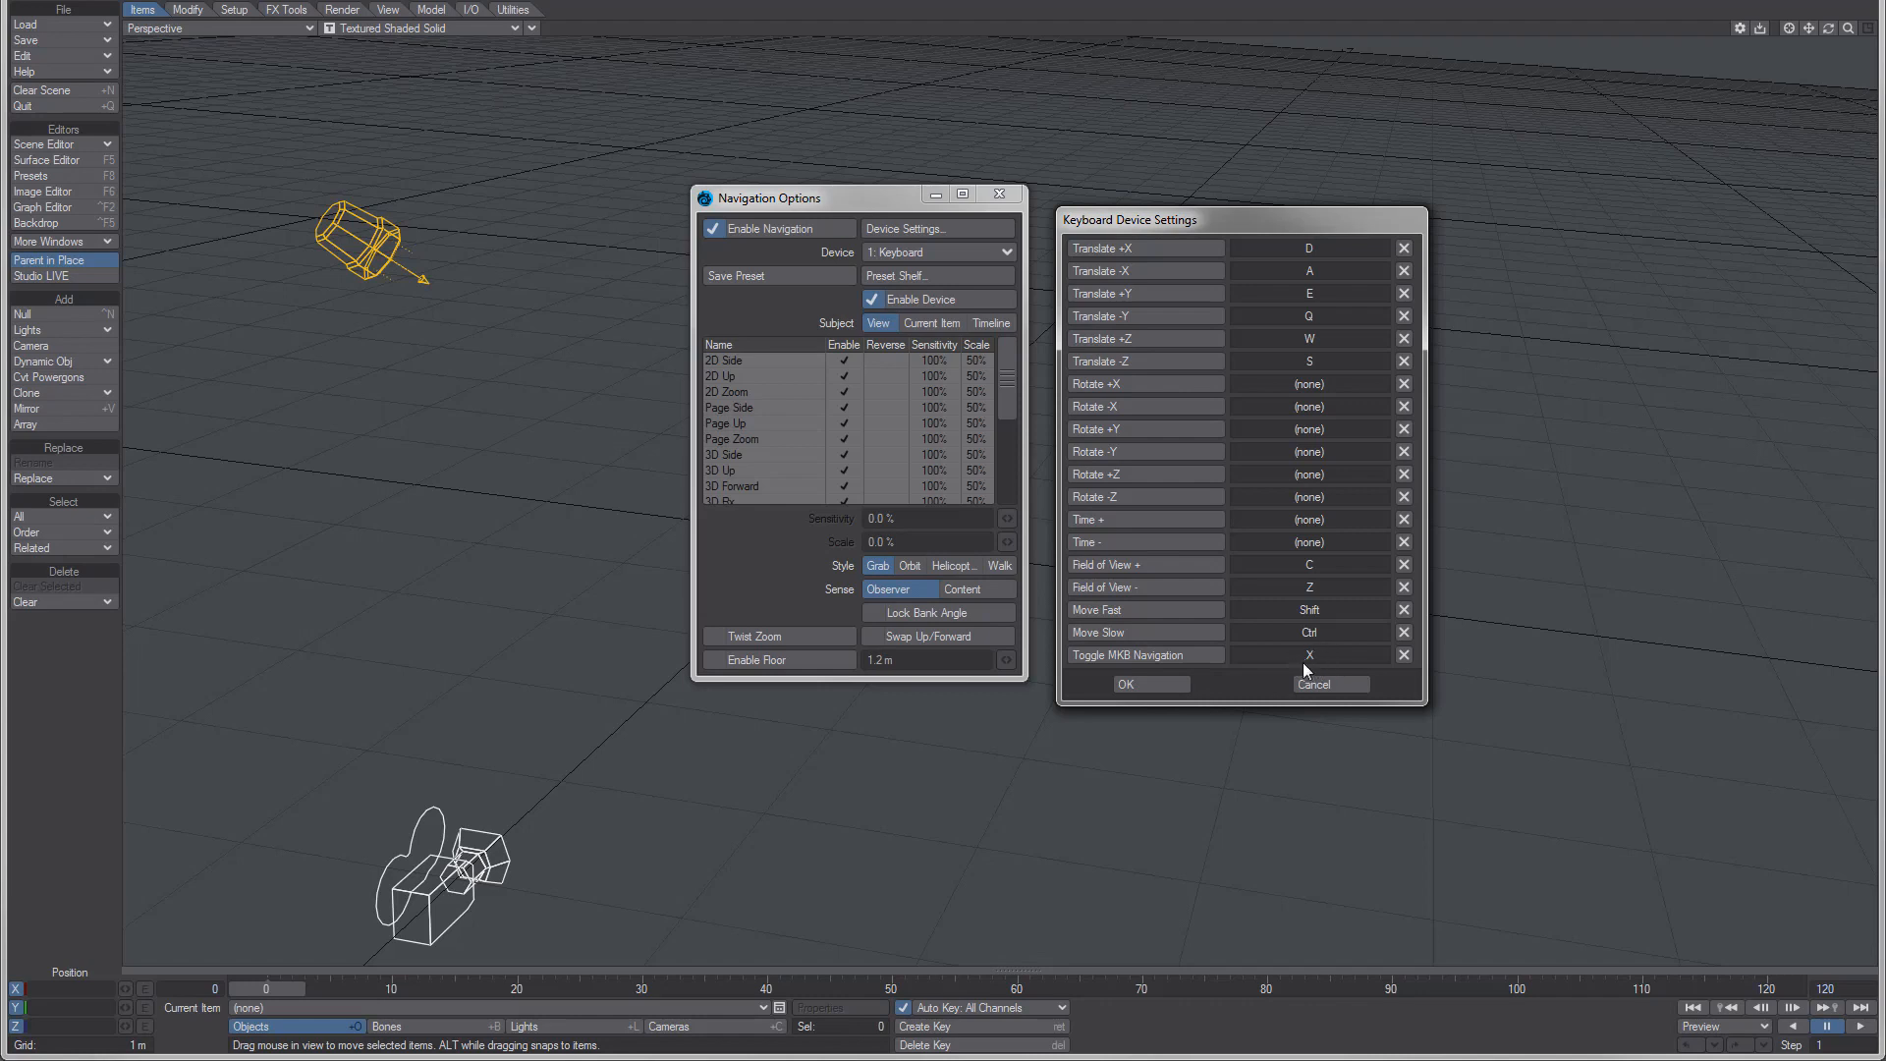
{"action": "mouse_move", "coordinate": [1307, 672]}
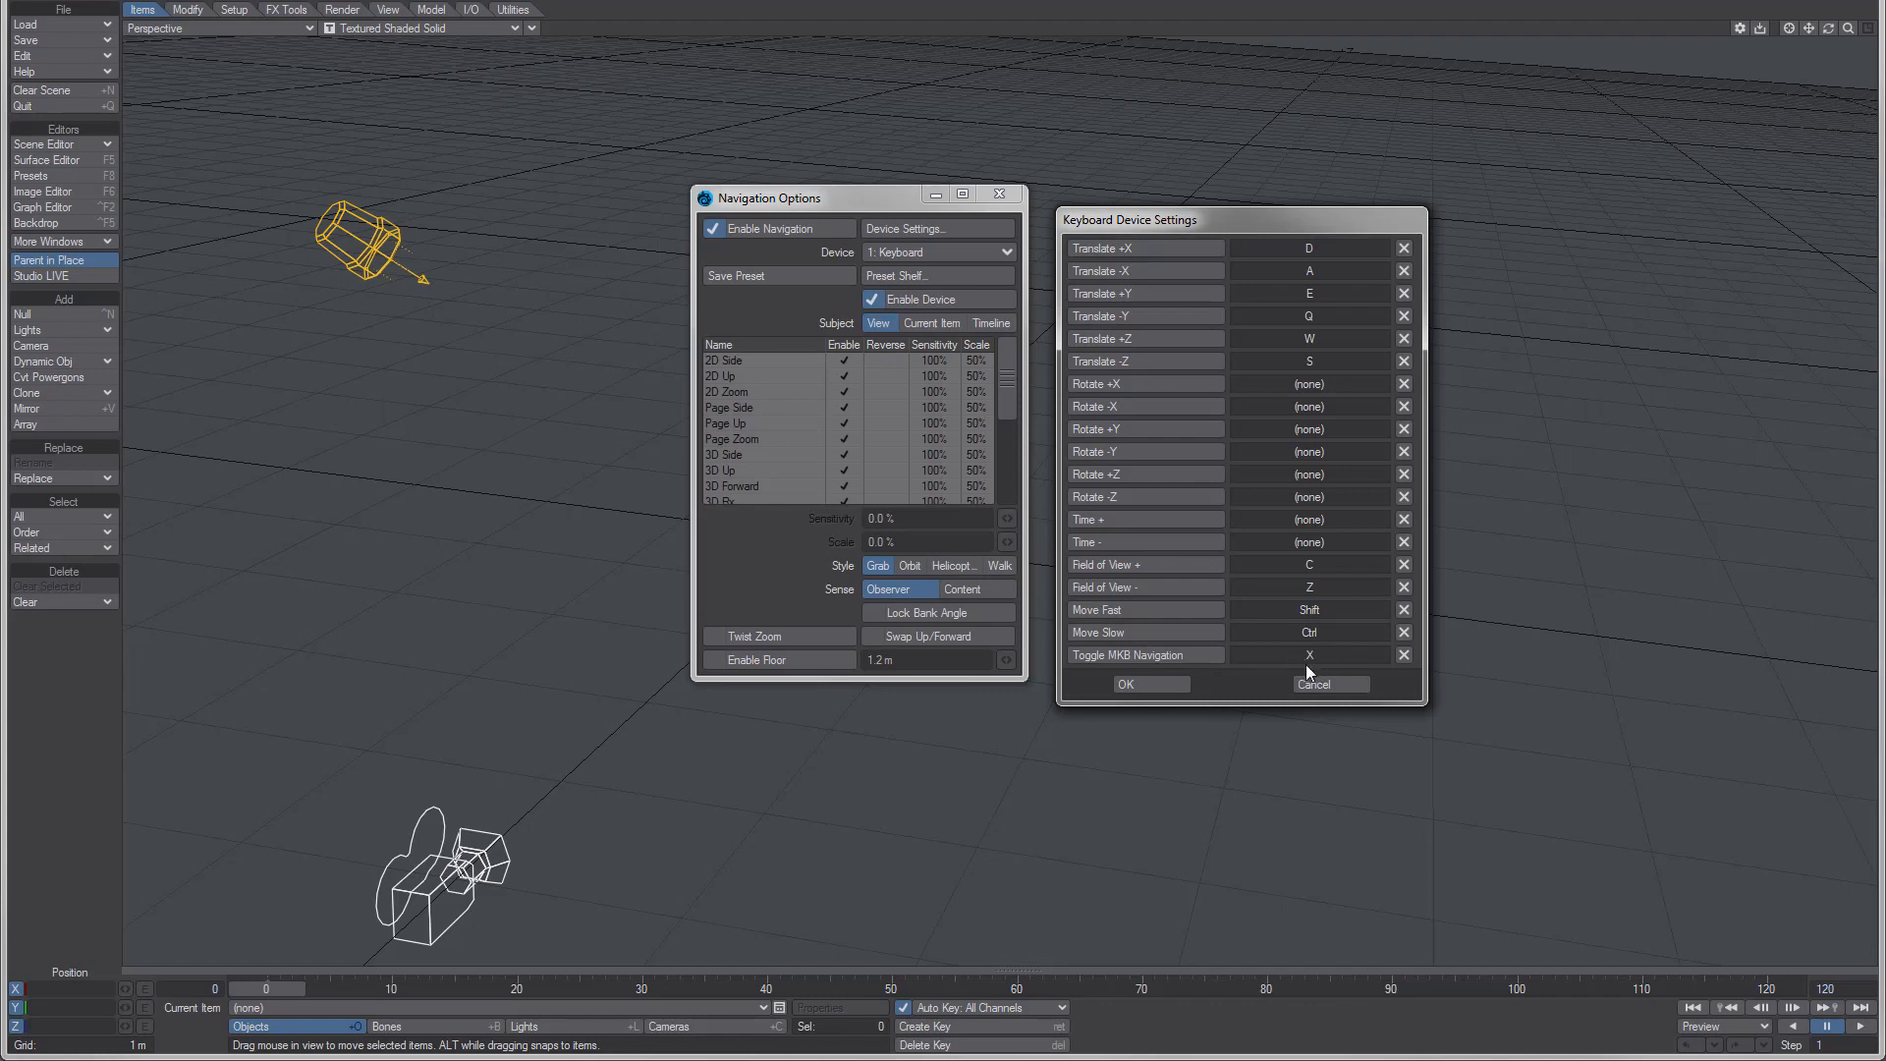
{"action": "mouse_move", "coordinate": [1331, 662]}
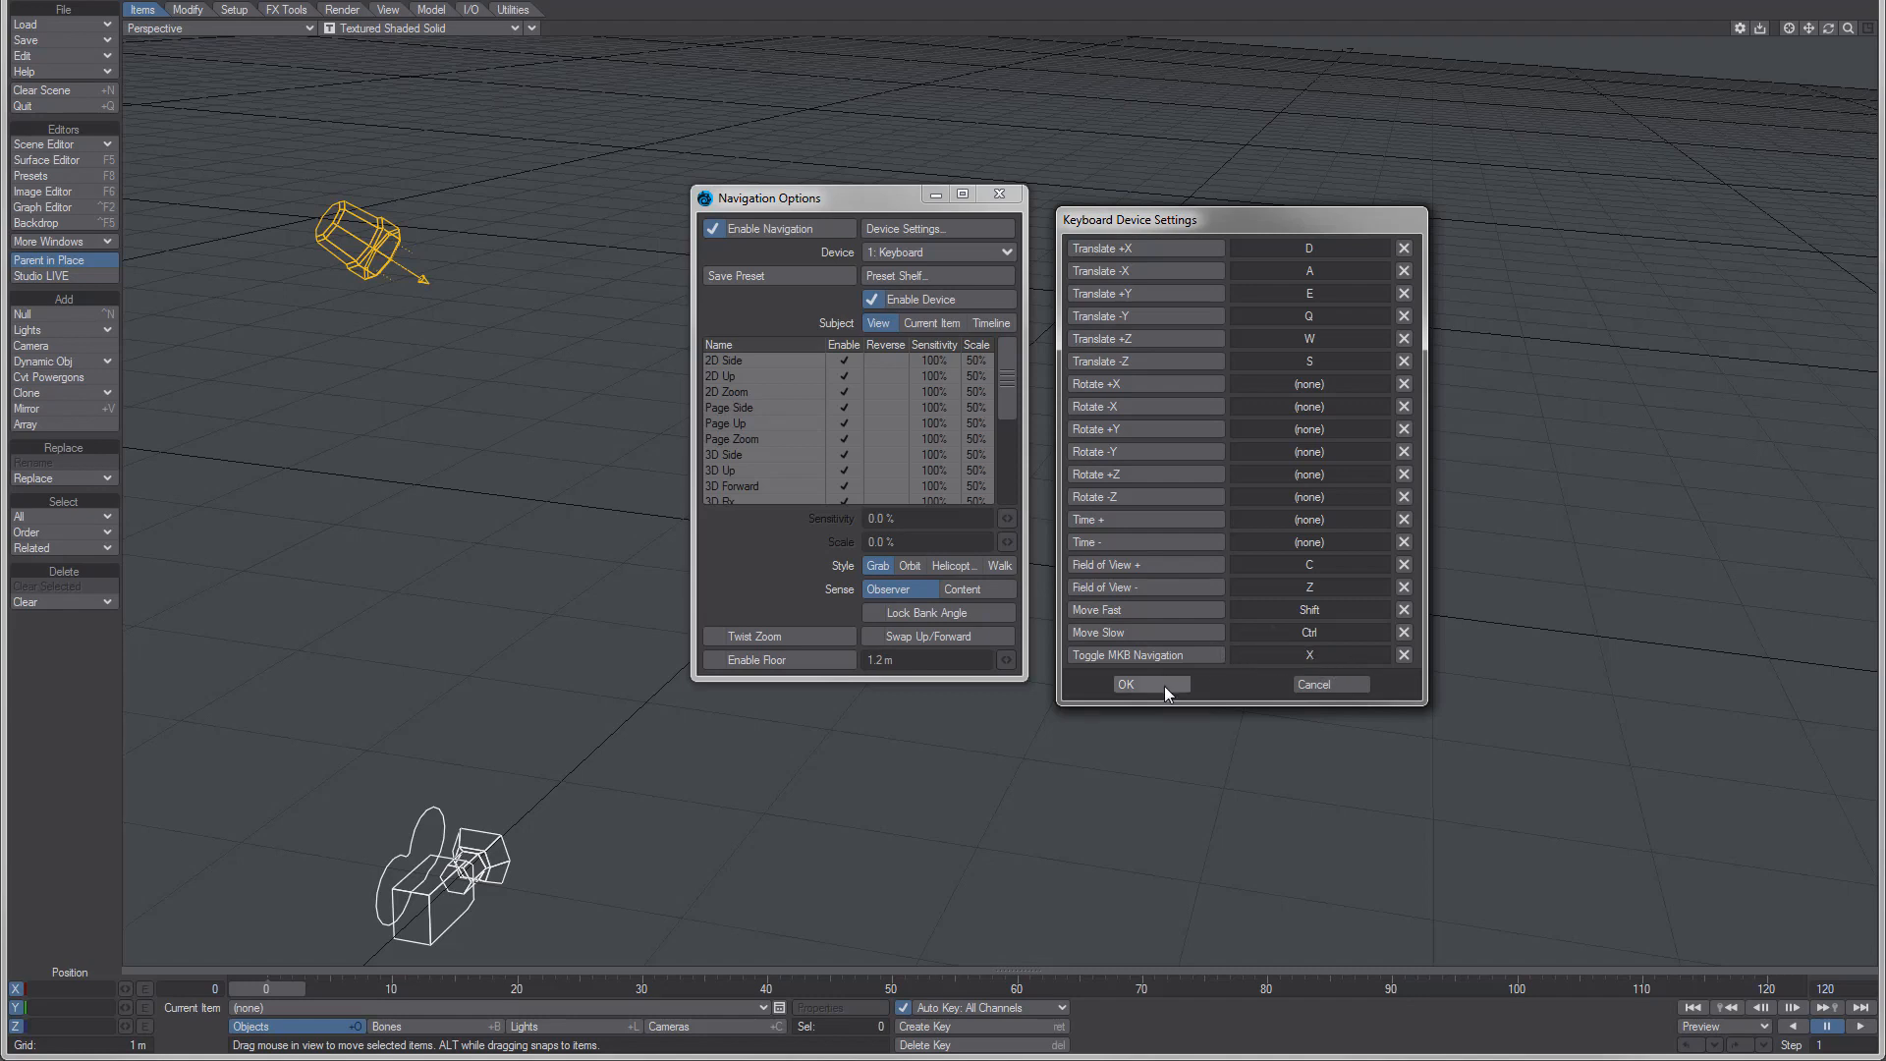
{"action": "left_click", "coordinate": [1126, 683]}
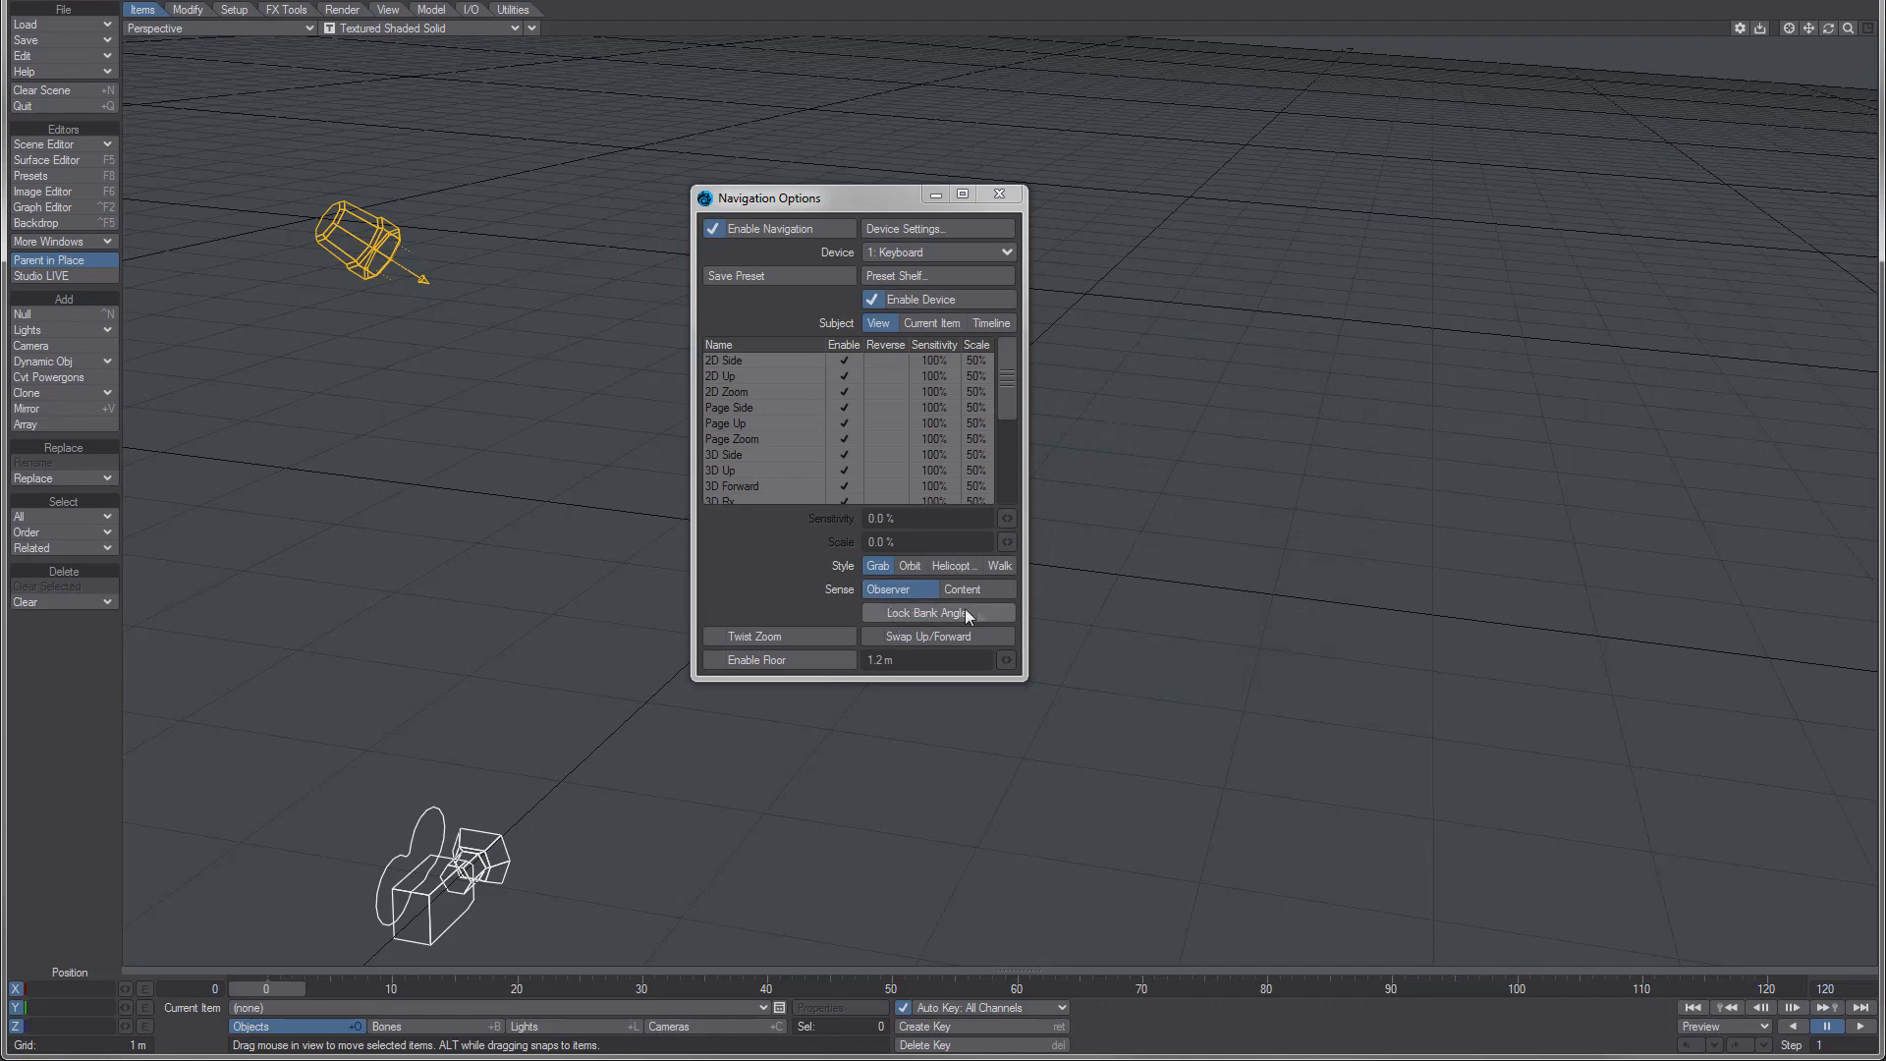
Step: Set Device back to 0: Mouse and navigate the perspective view to test it
{"action": "left_click", "coordinate": [939, 251]}
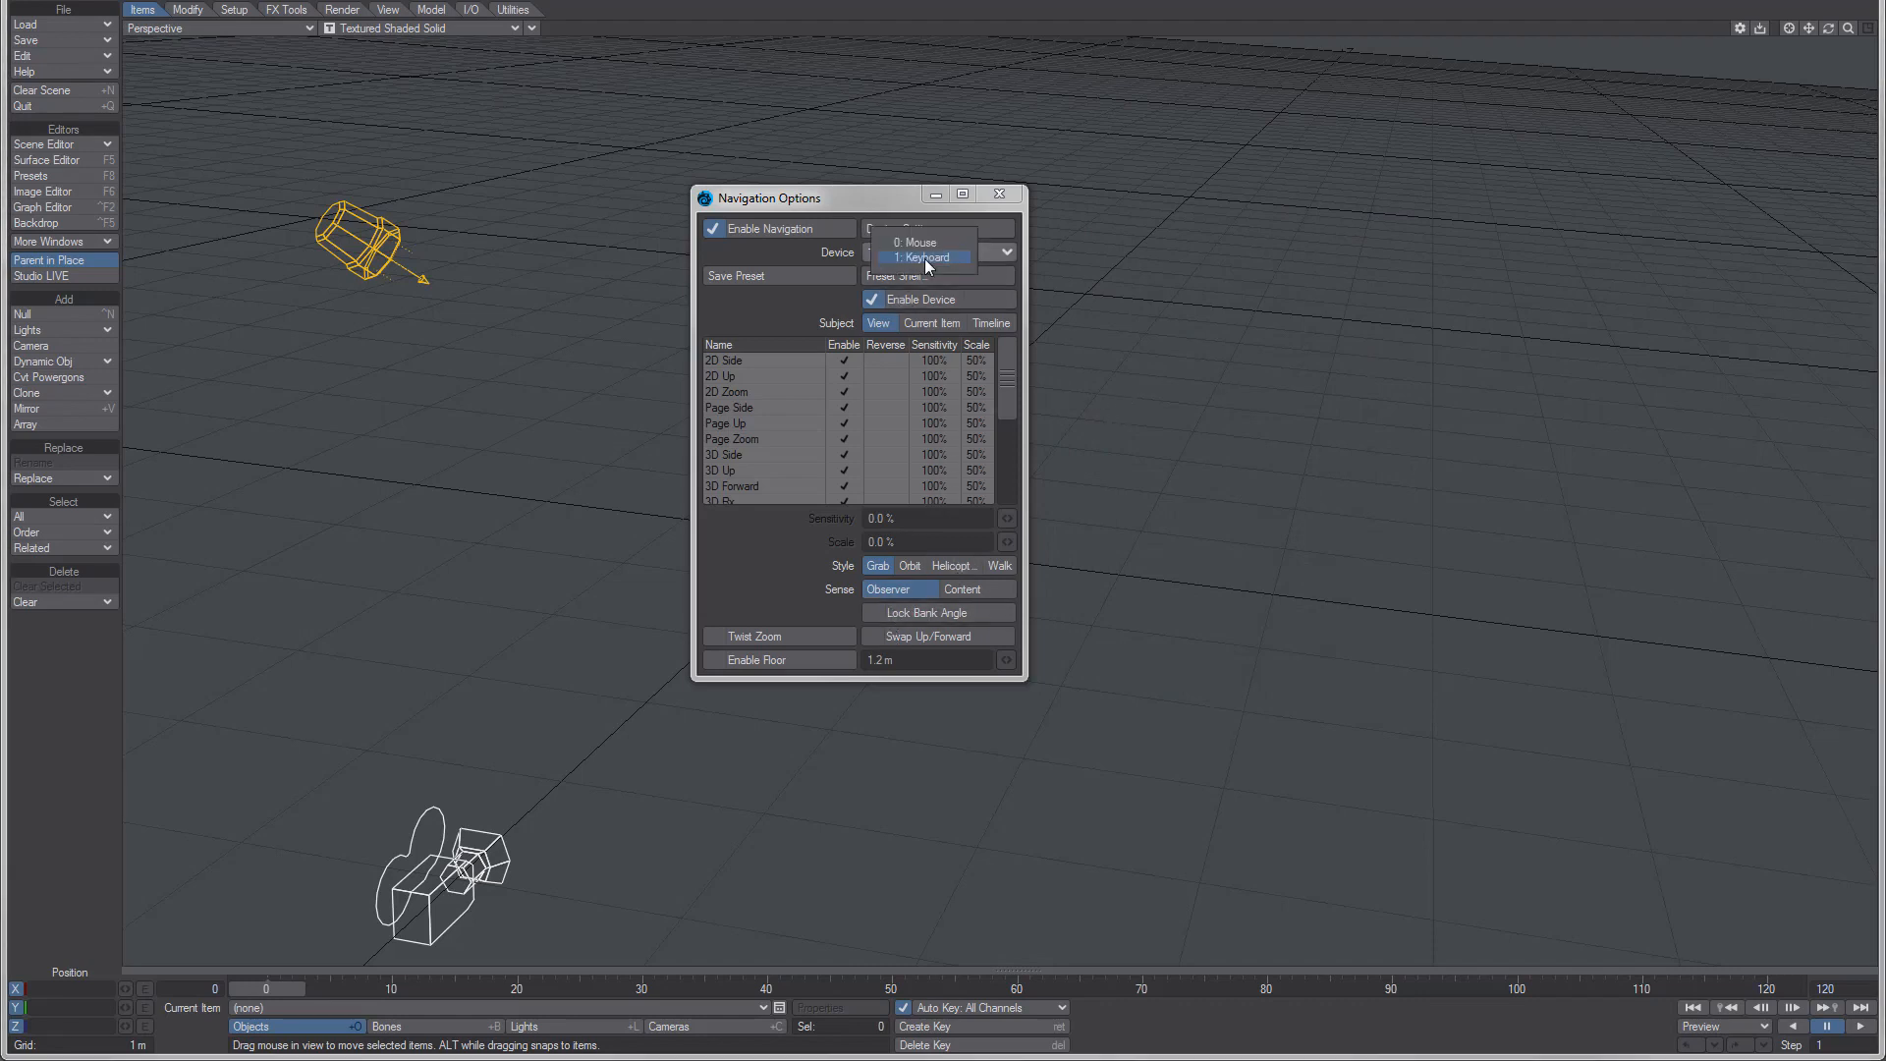
{"action": "left_click", "coordinate": [922, 242]}
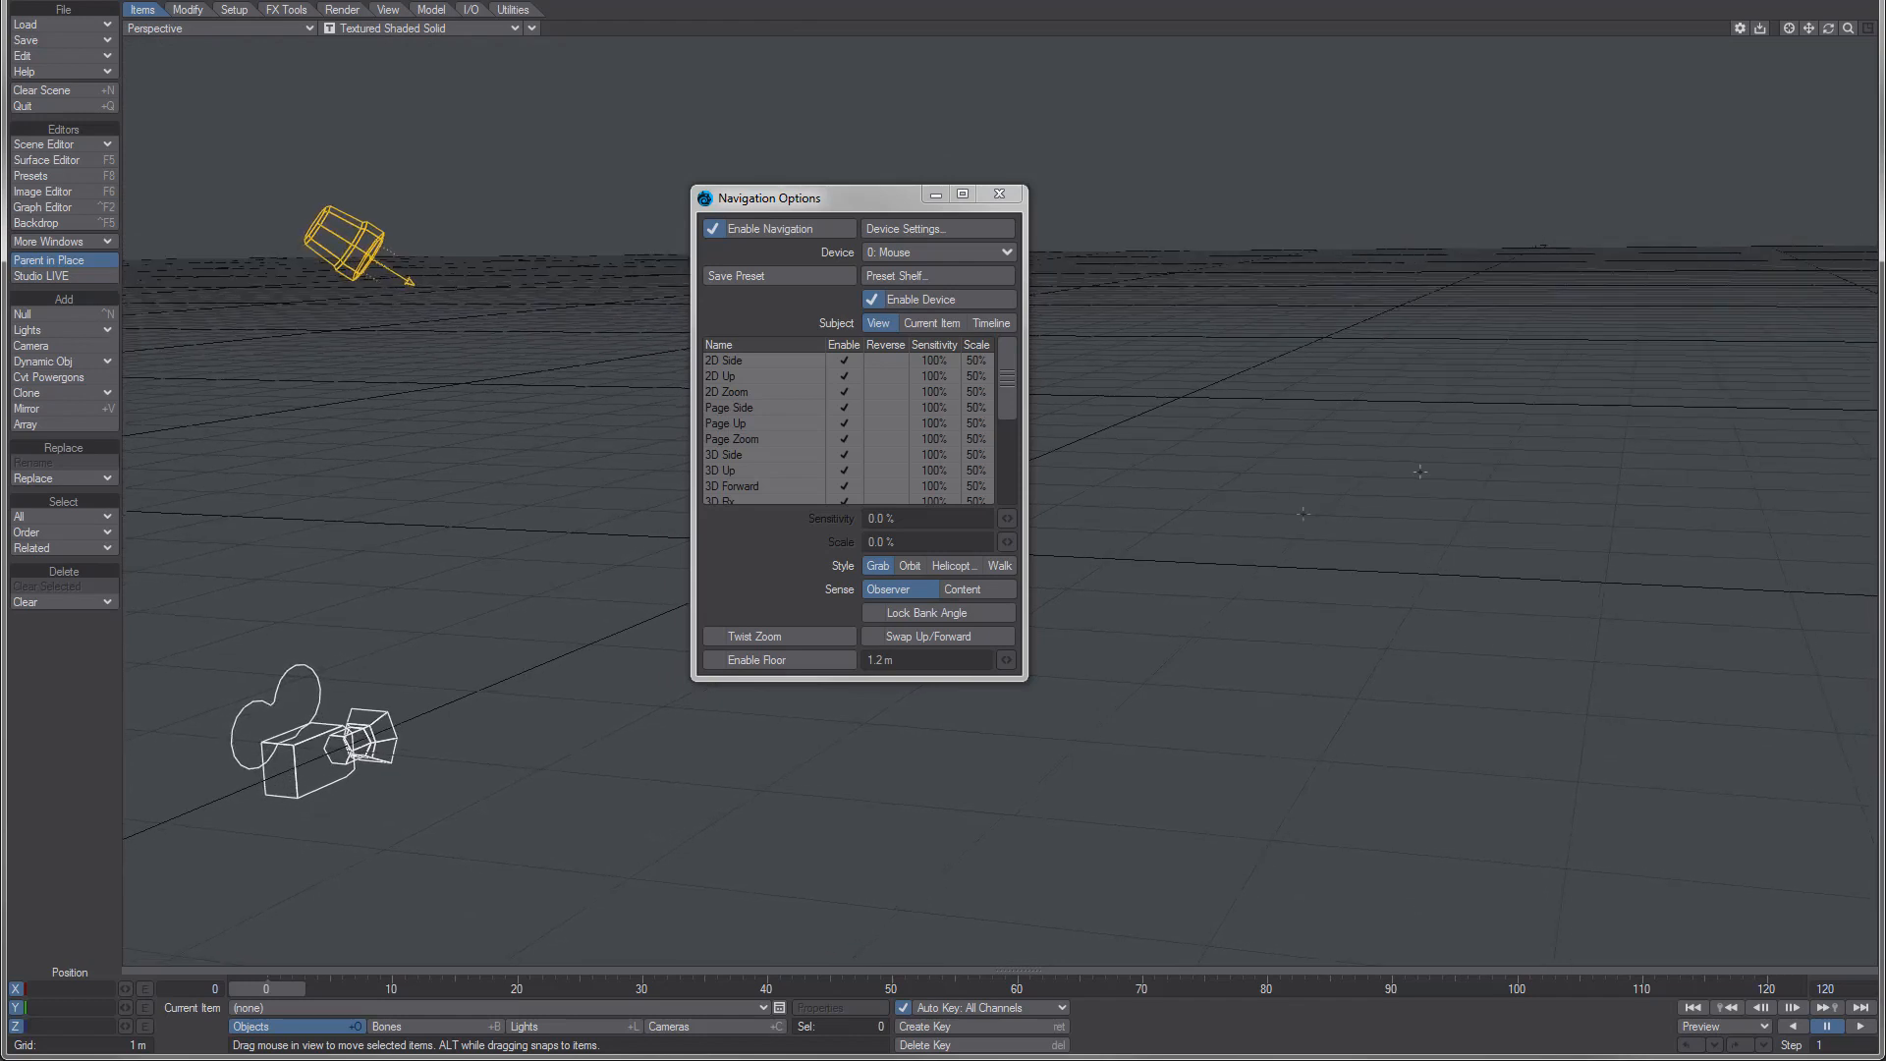
{"action": "mouse_move", "coordinate": [1078, 473]}
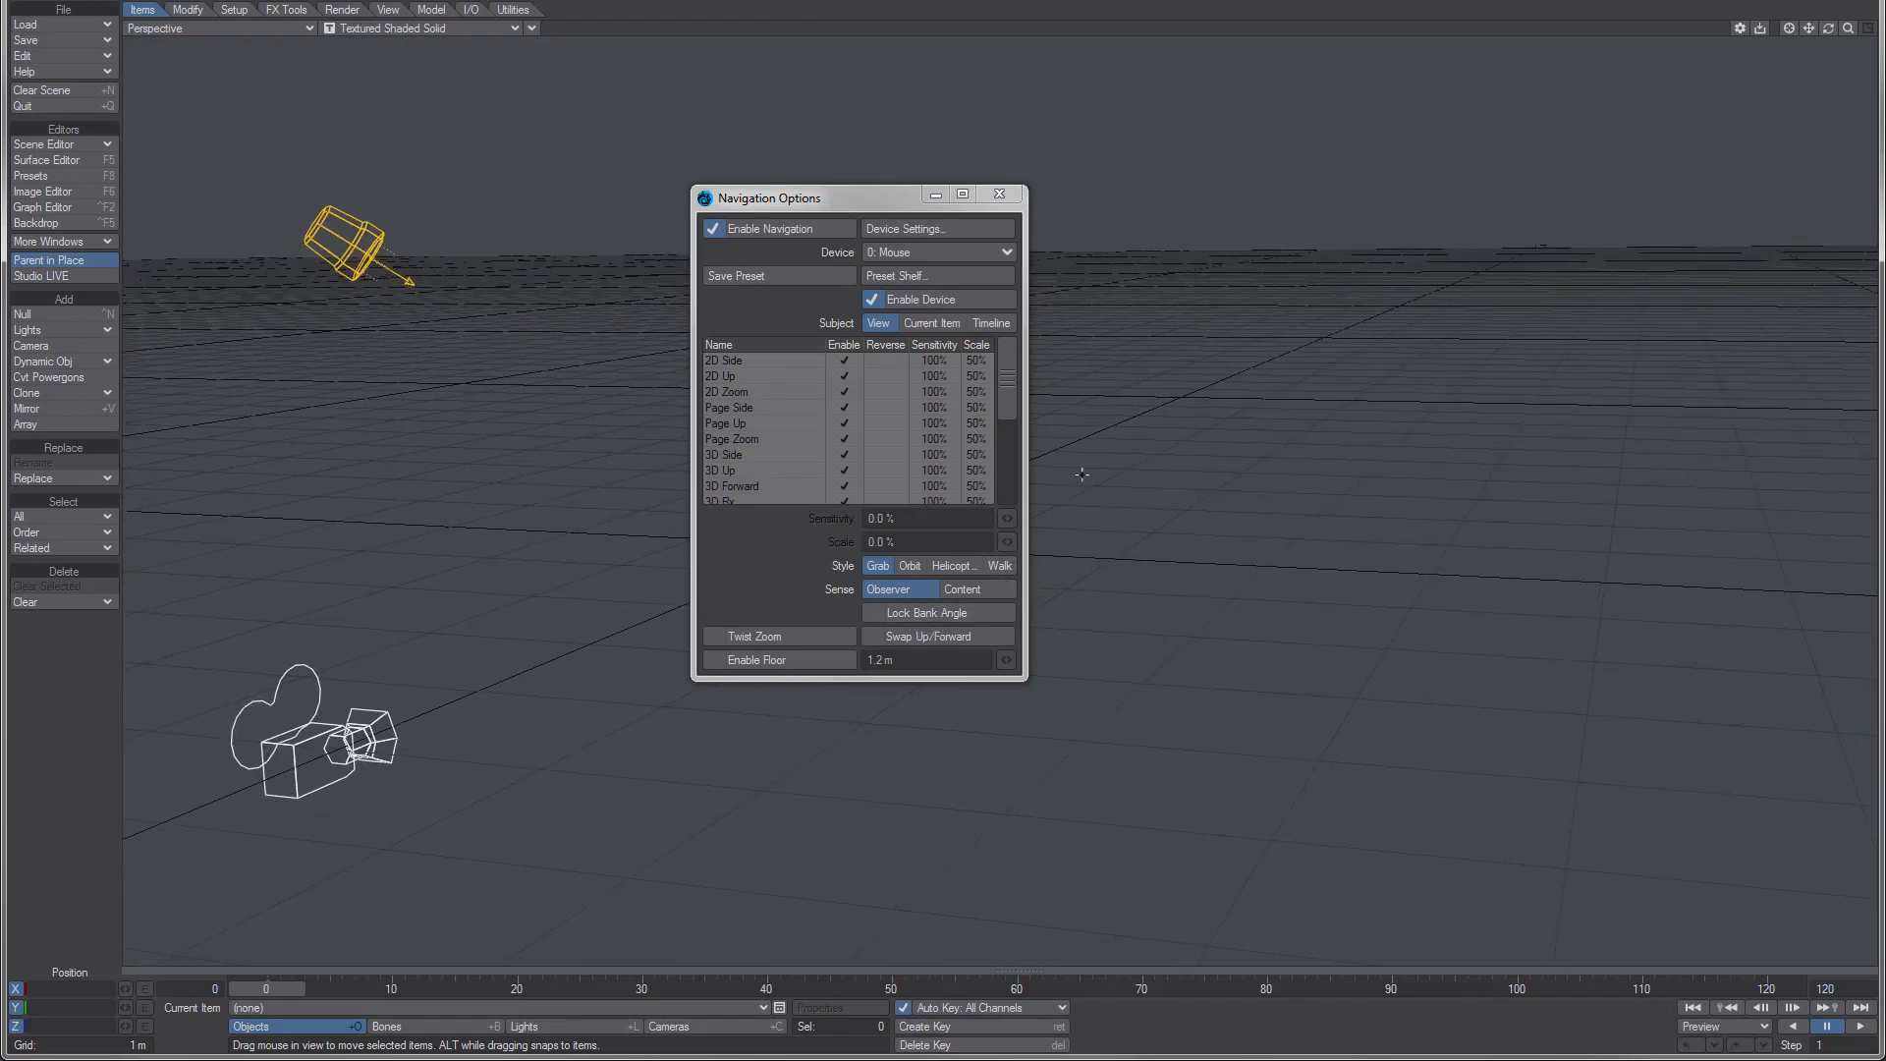
{"action": "left_click_drag", "start_coordinate": [1083, 476], "coordinate": [1088, 479]}
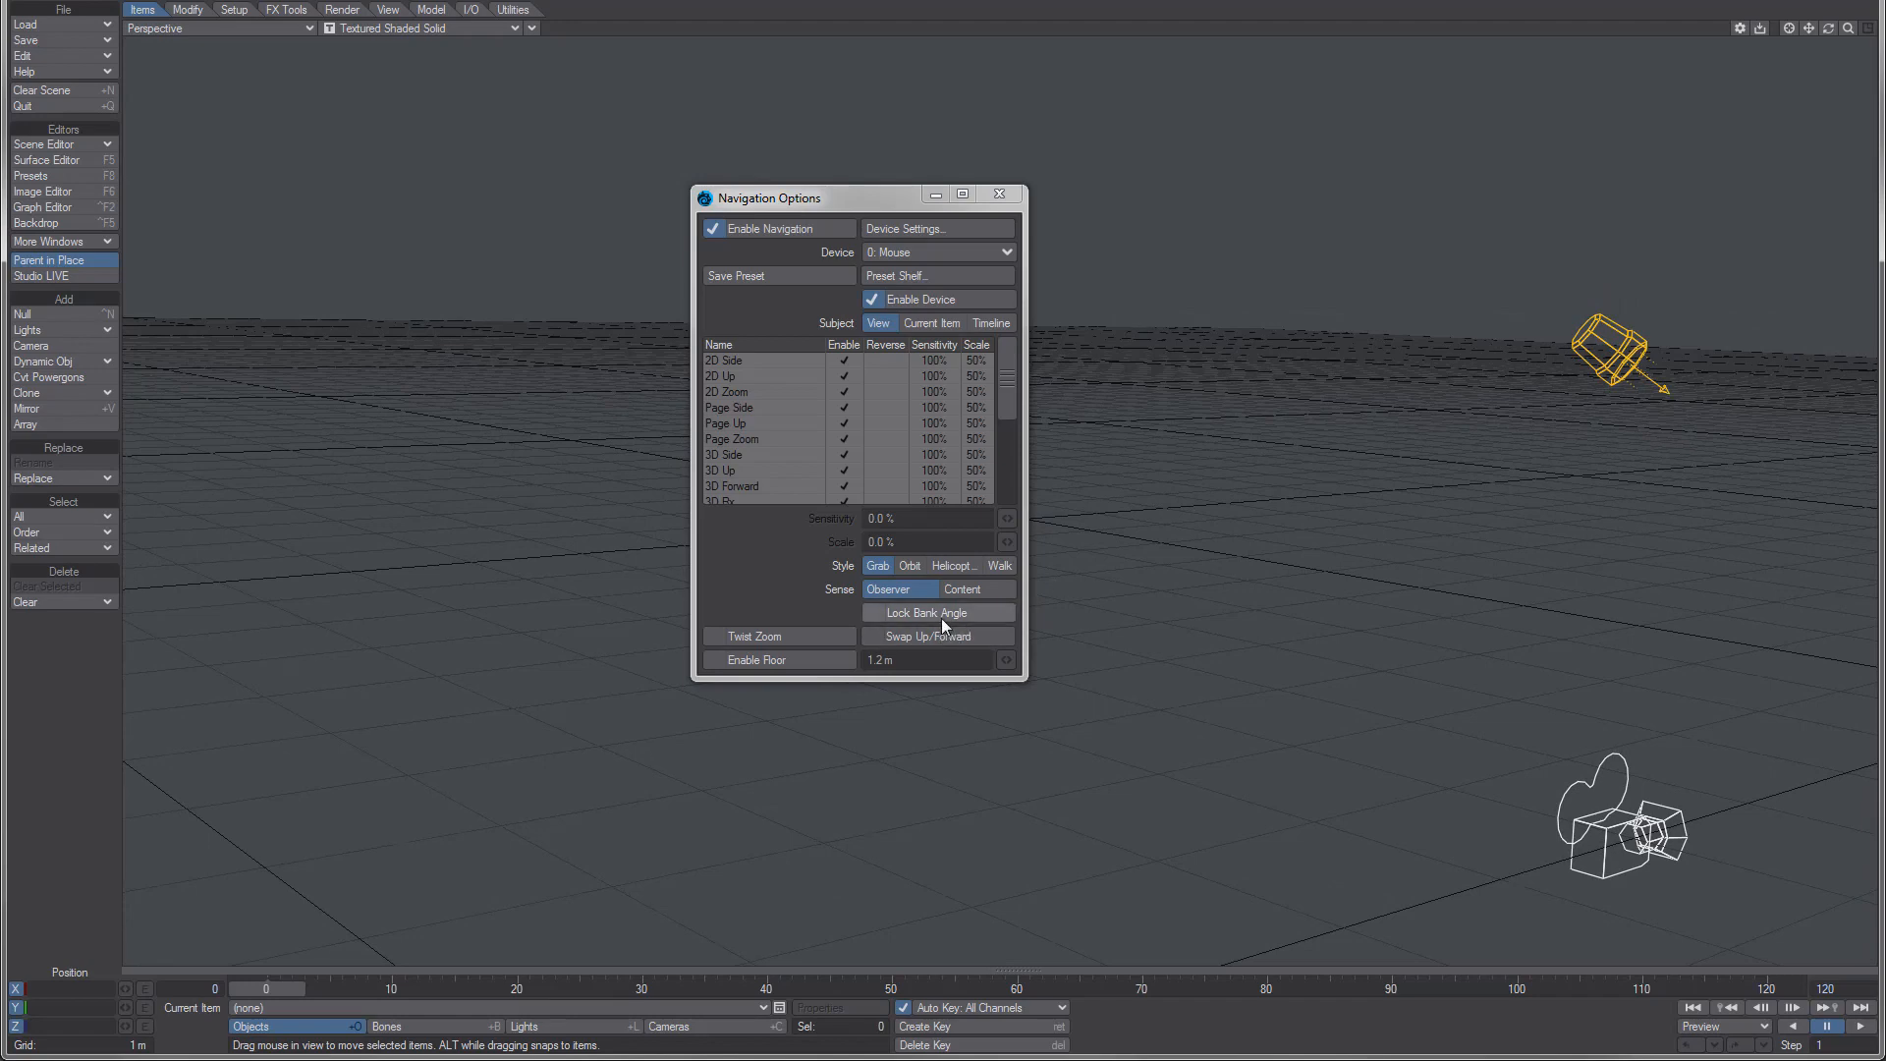
Step: Enable Lock Bank Angle in the Navigation Options panel
{"action": "left_click", "coordinate": [872, 613]}
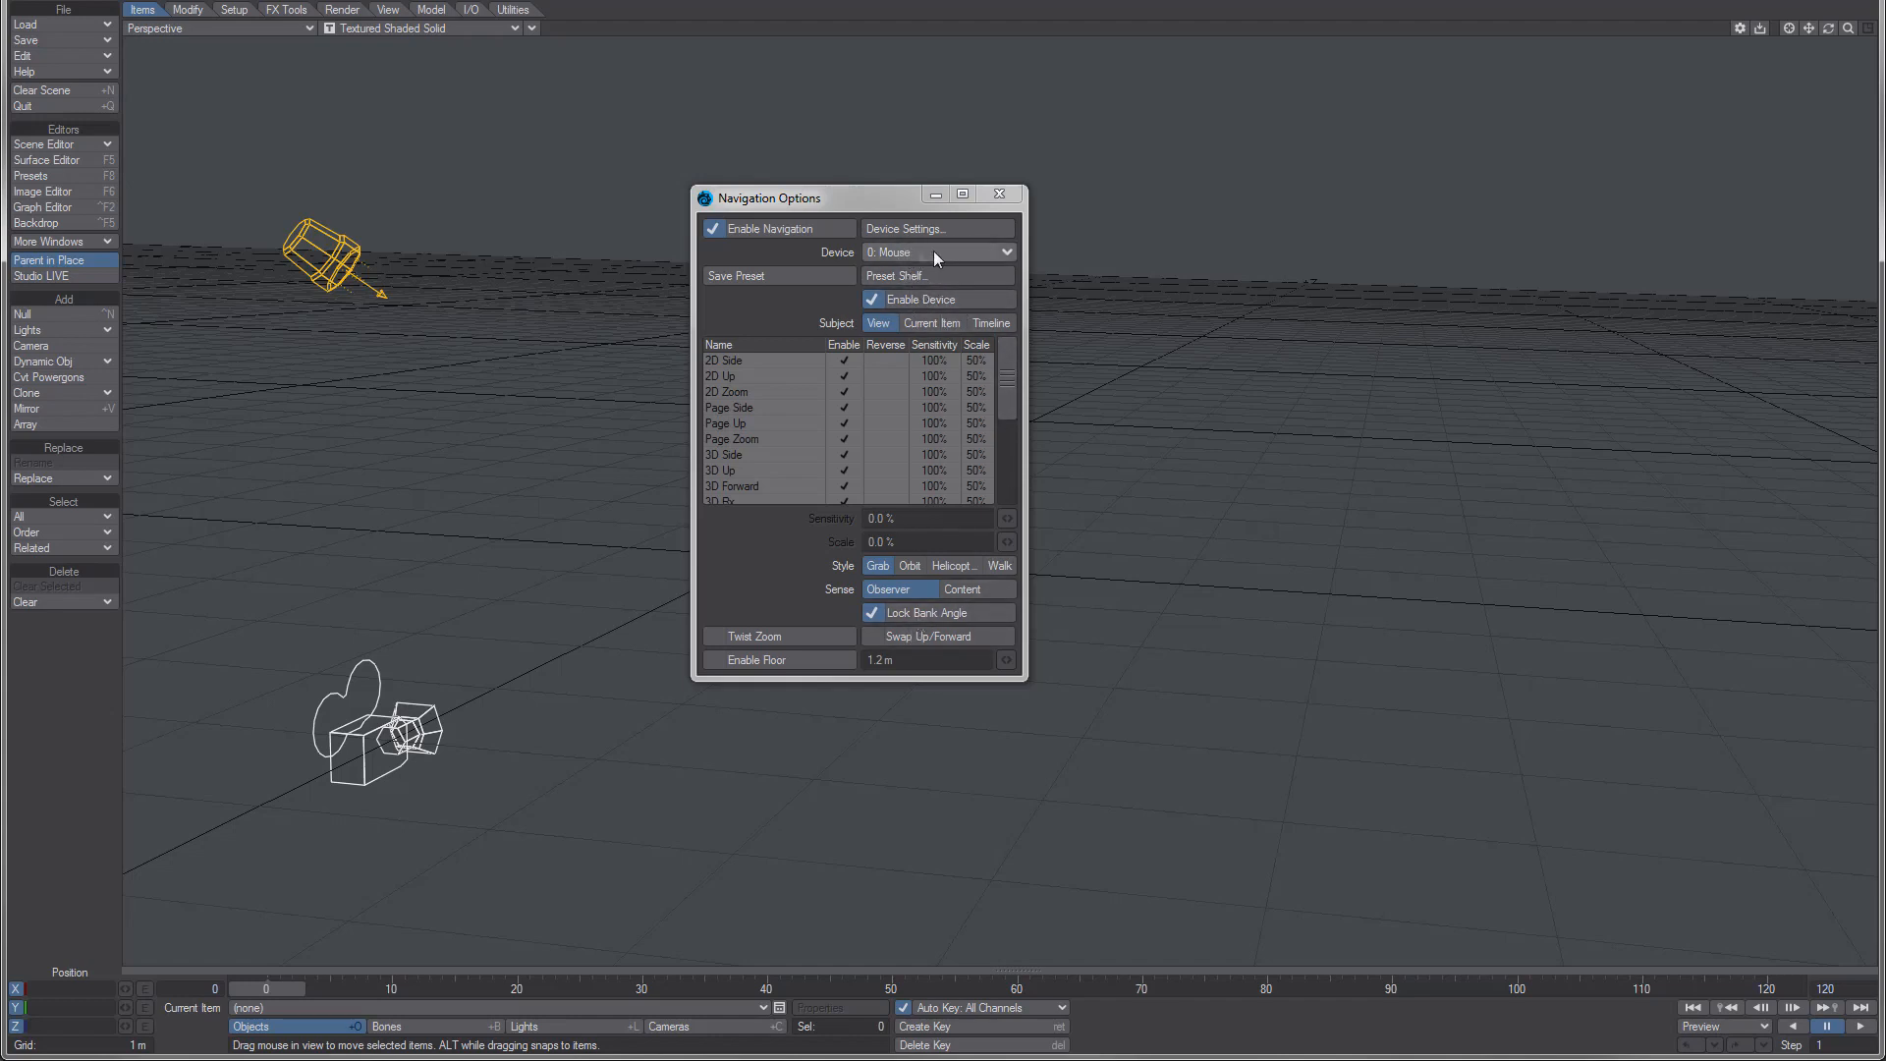
Step: Switch briefly to 1: Keyboard, uncheck Lock Bank Angle, and return to 0: Mouse
{"action": "left_click", "coordinate": [937, 251]}
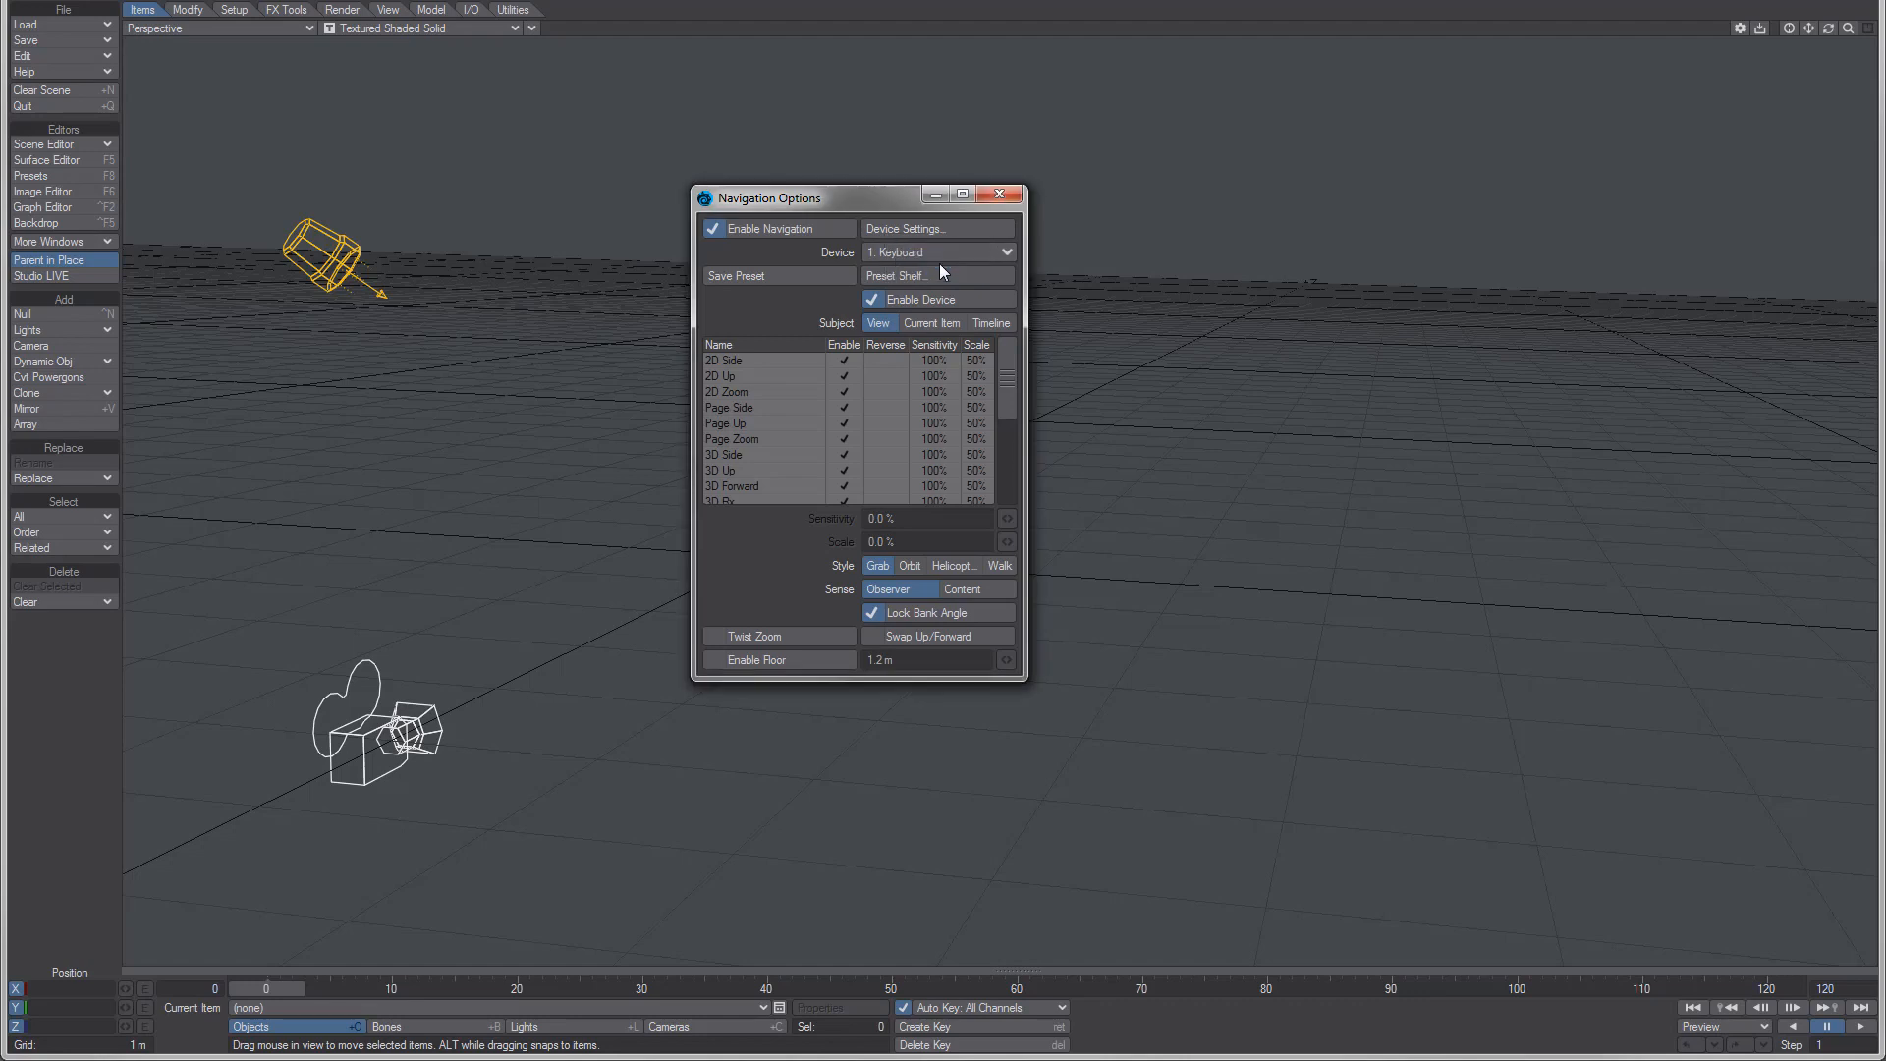
{"action": "left_click", "coordinate": [872, 613]}
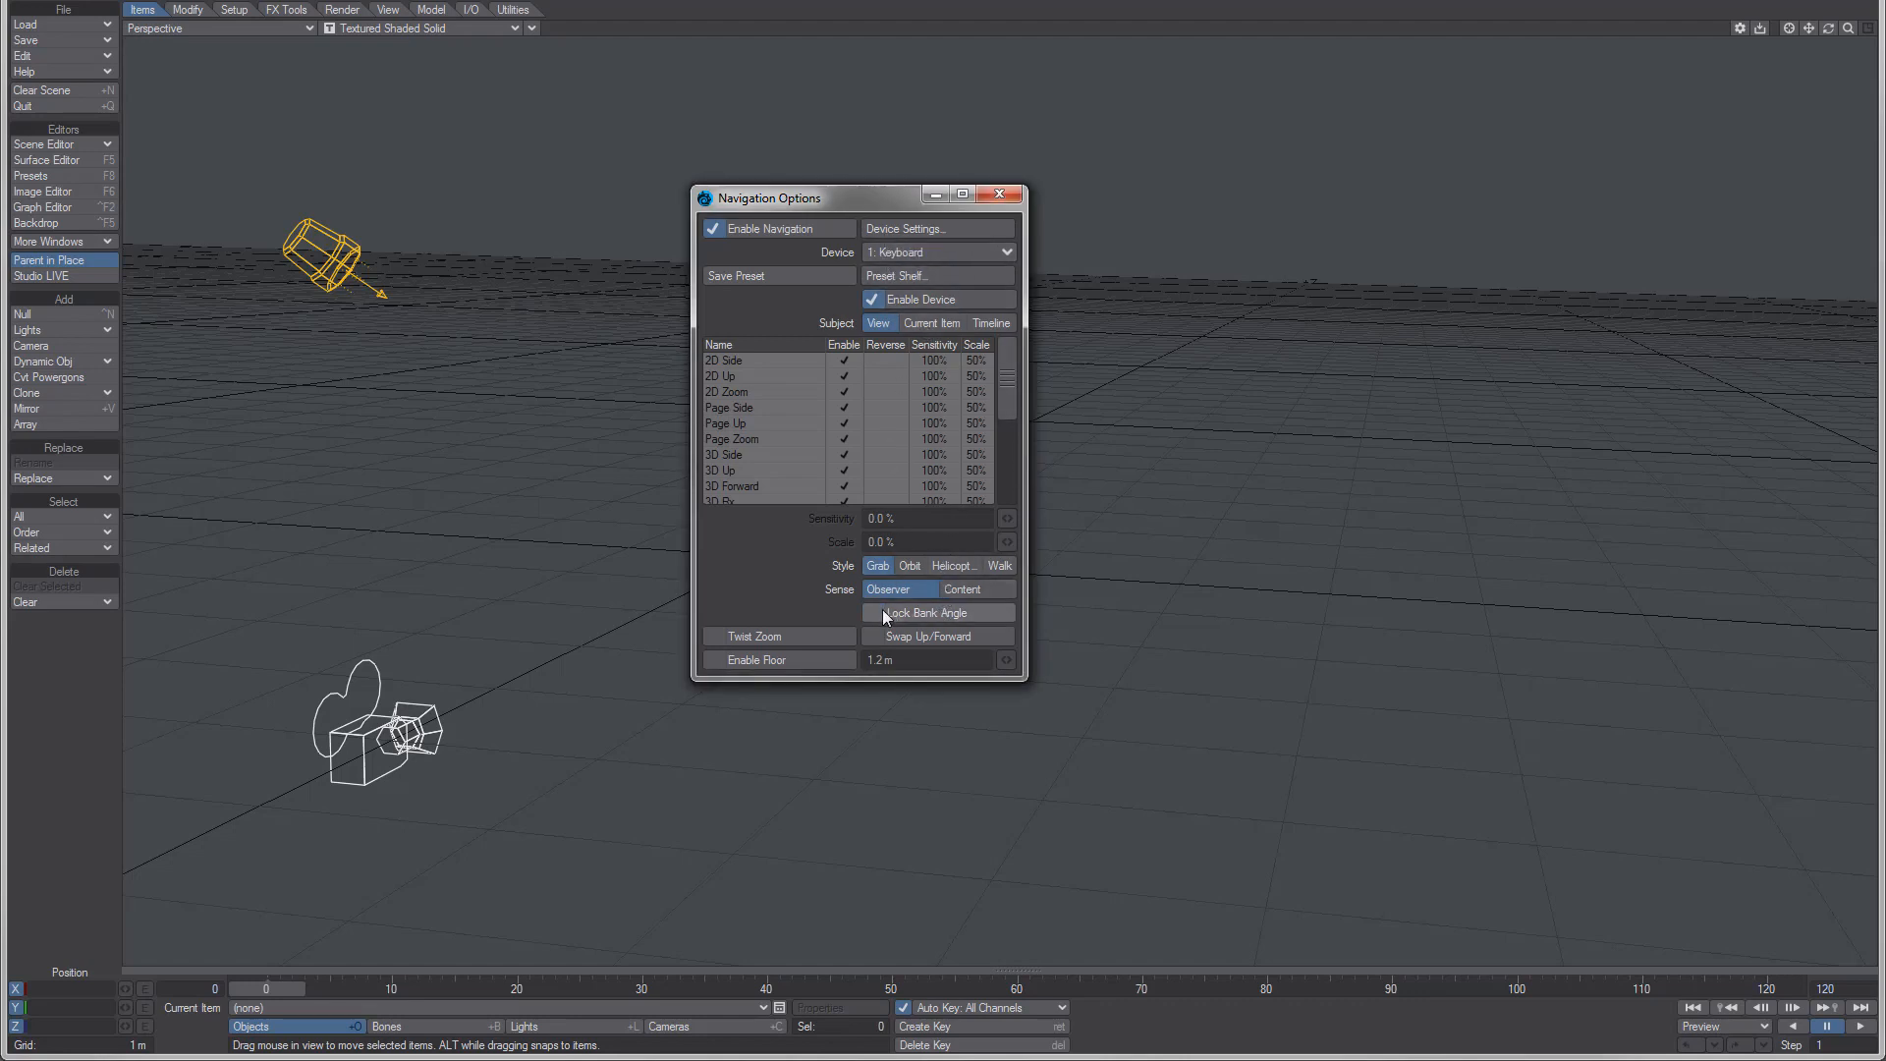
{"action": "left_click", "coordinate": [939, 251]}
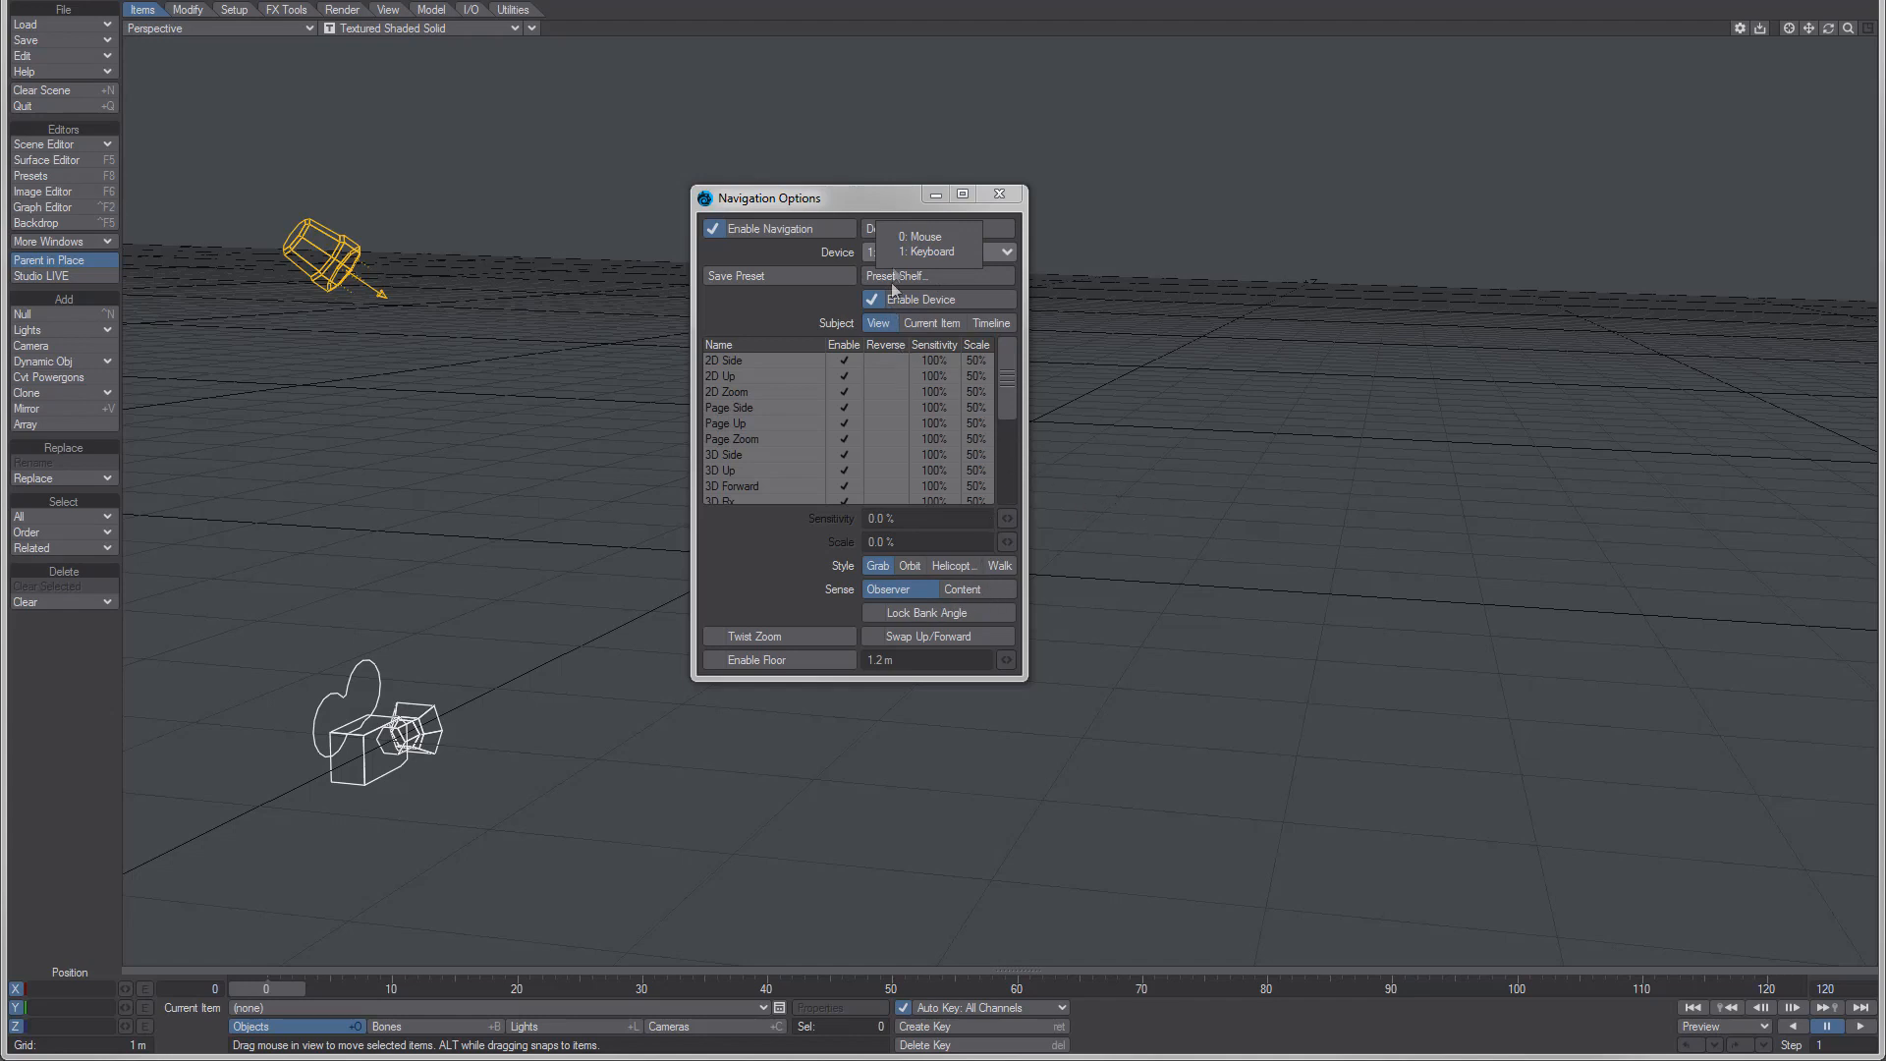
{"action": "left_click", "coordinate": [918, 236]}
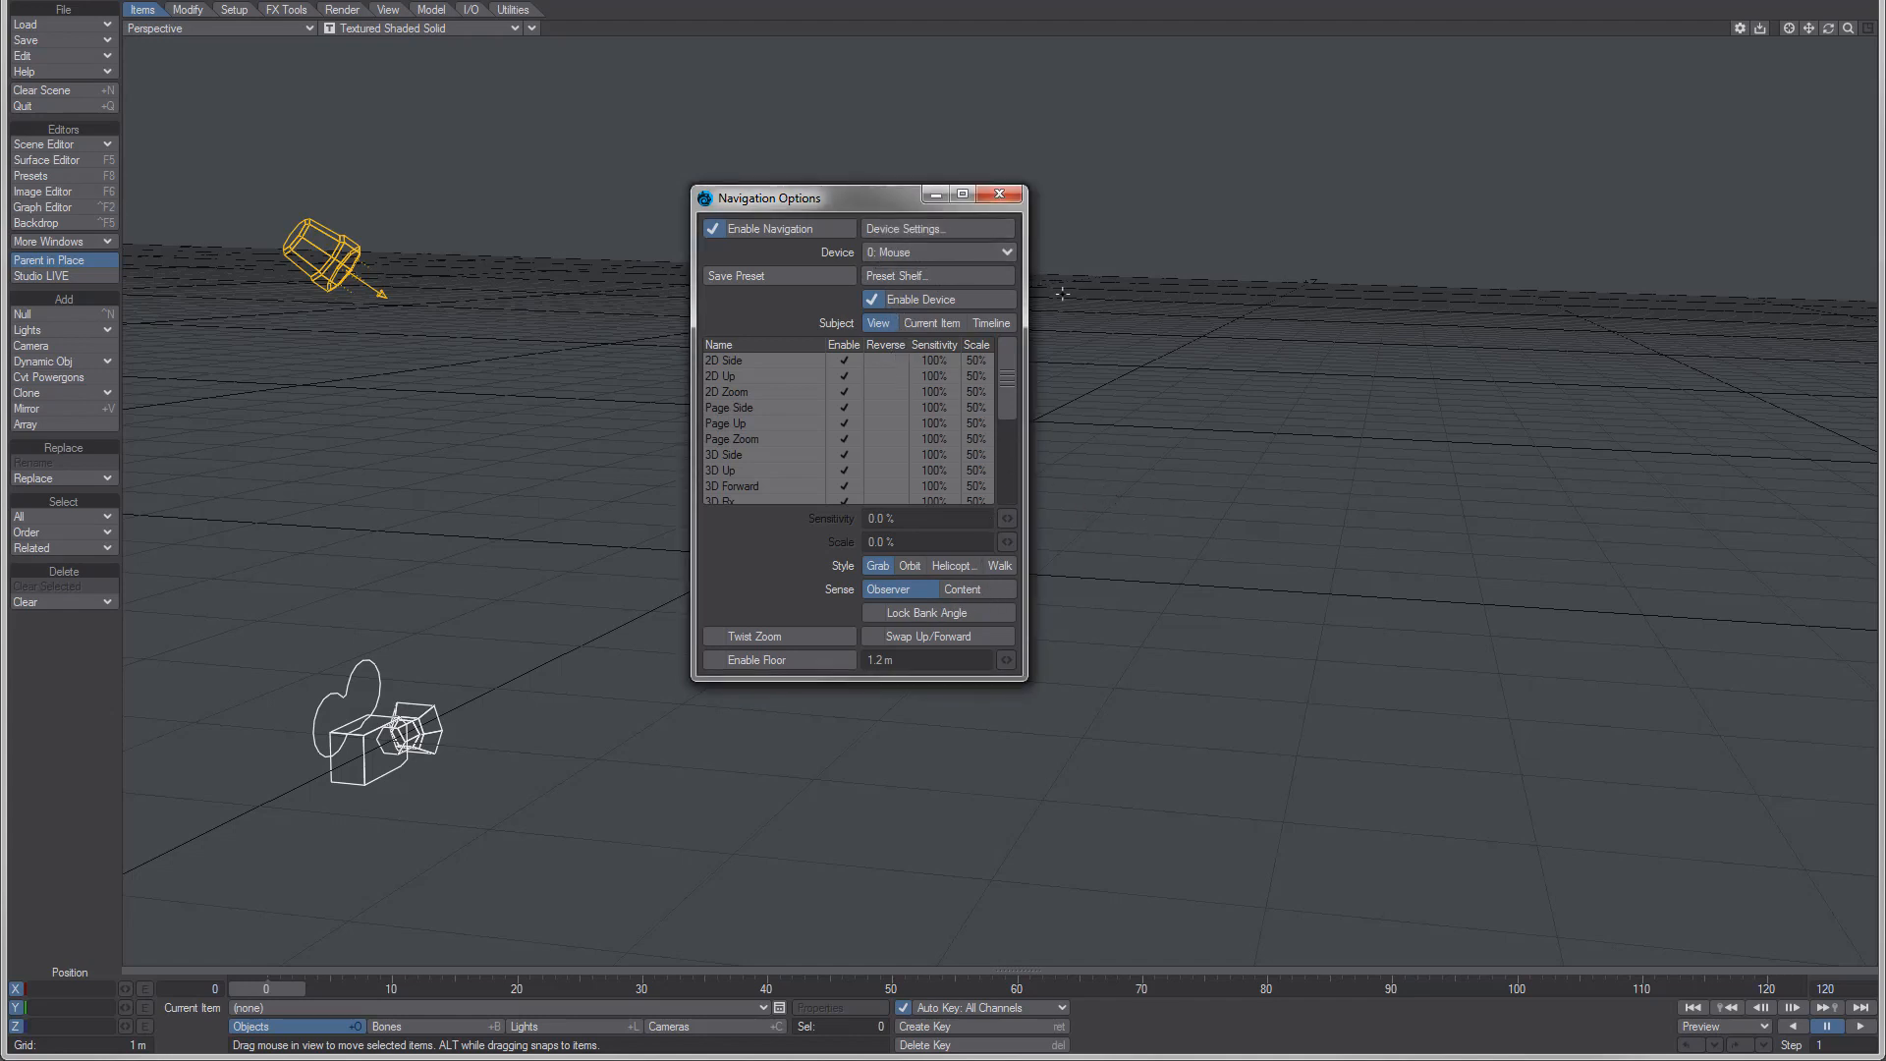